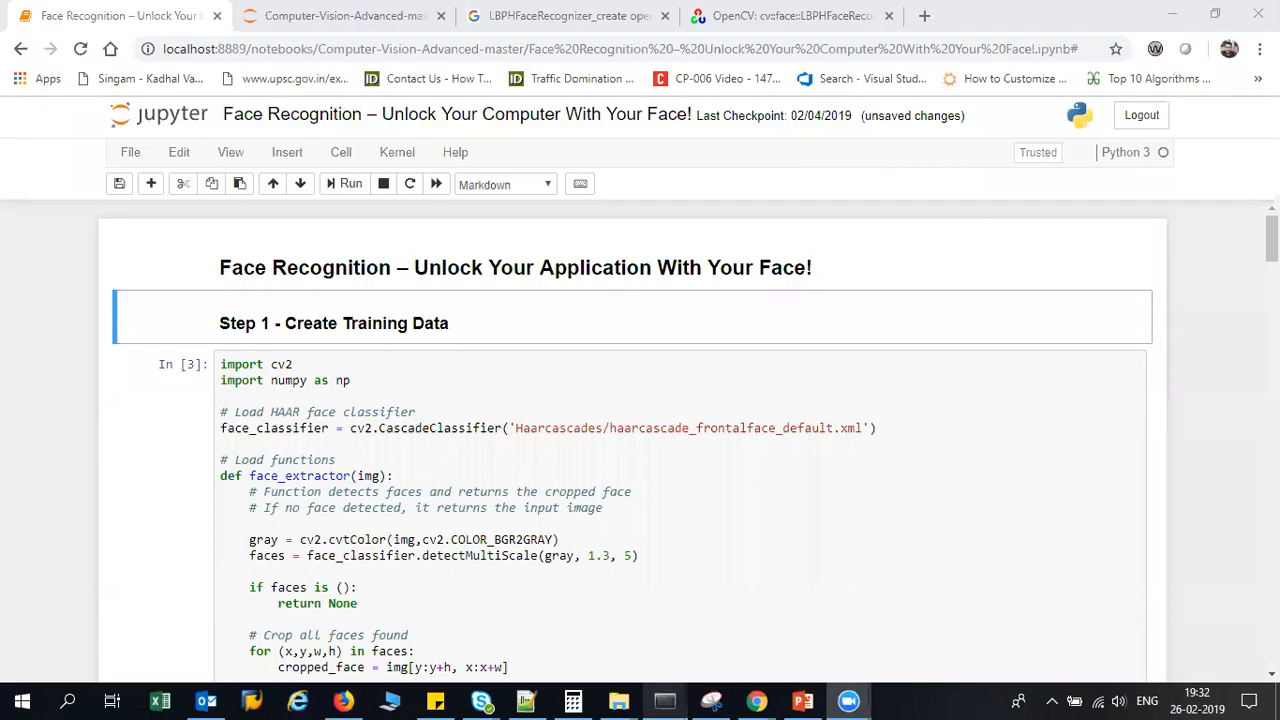
mouse_move(730, 502)
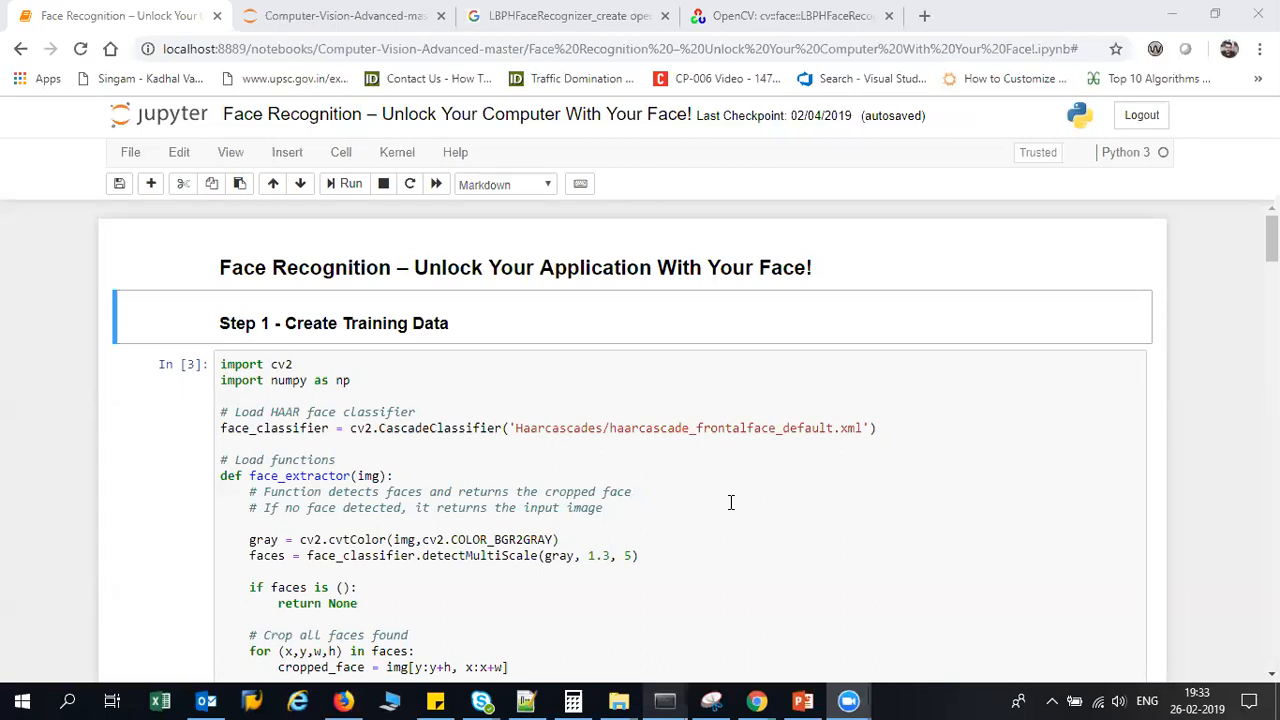
mouse_move(826, 538)
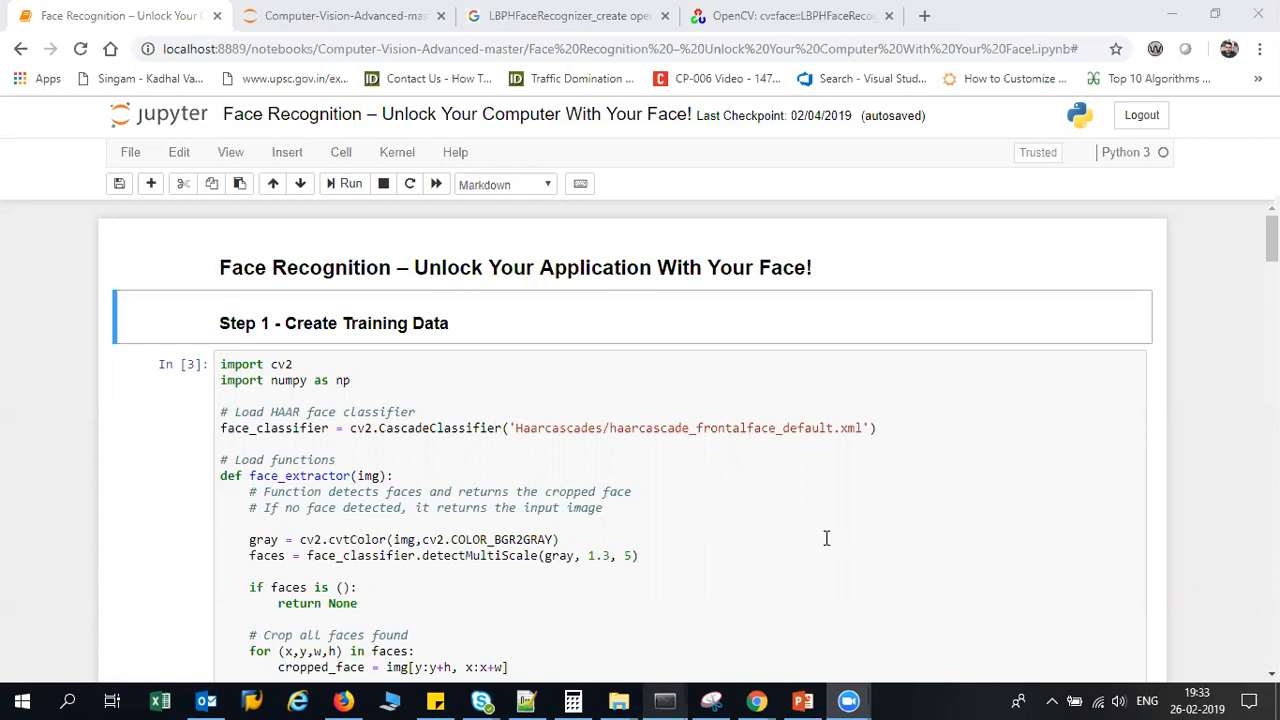
mouse_move(618, 386)
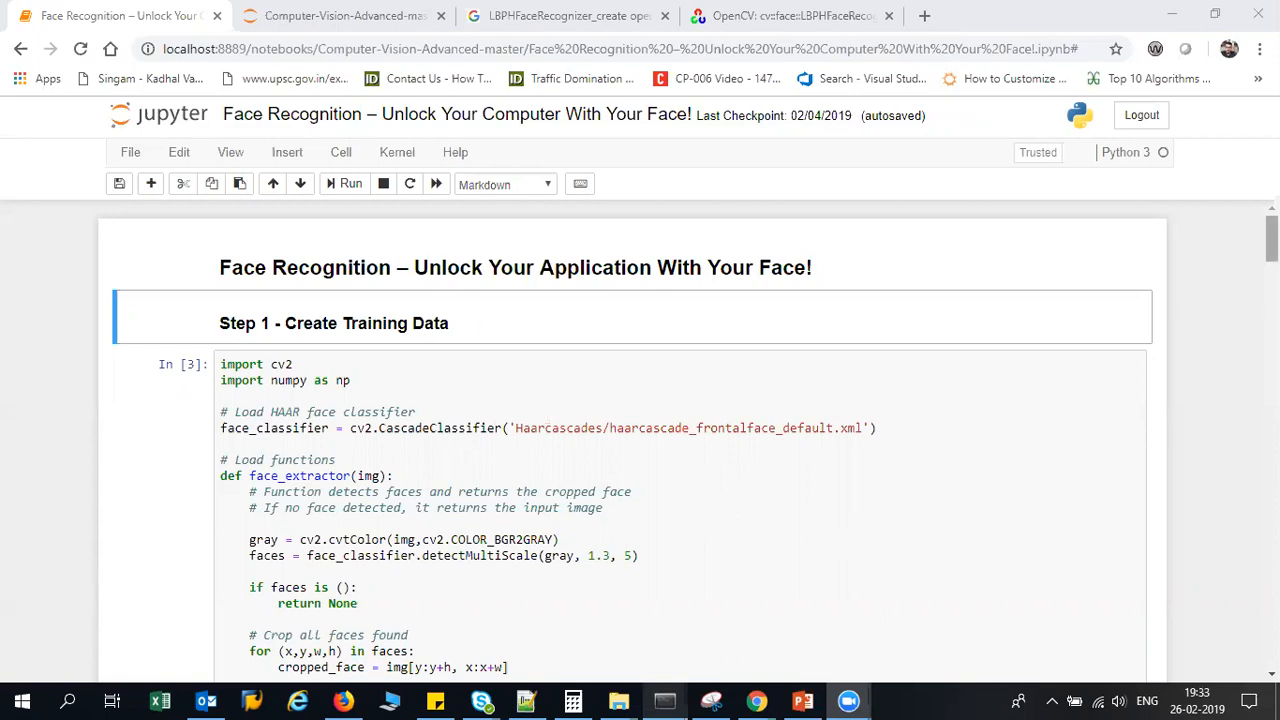
- Scroll through the faces/user folder listing to confirm the 100 saved face images
scroll(up, 3)
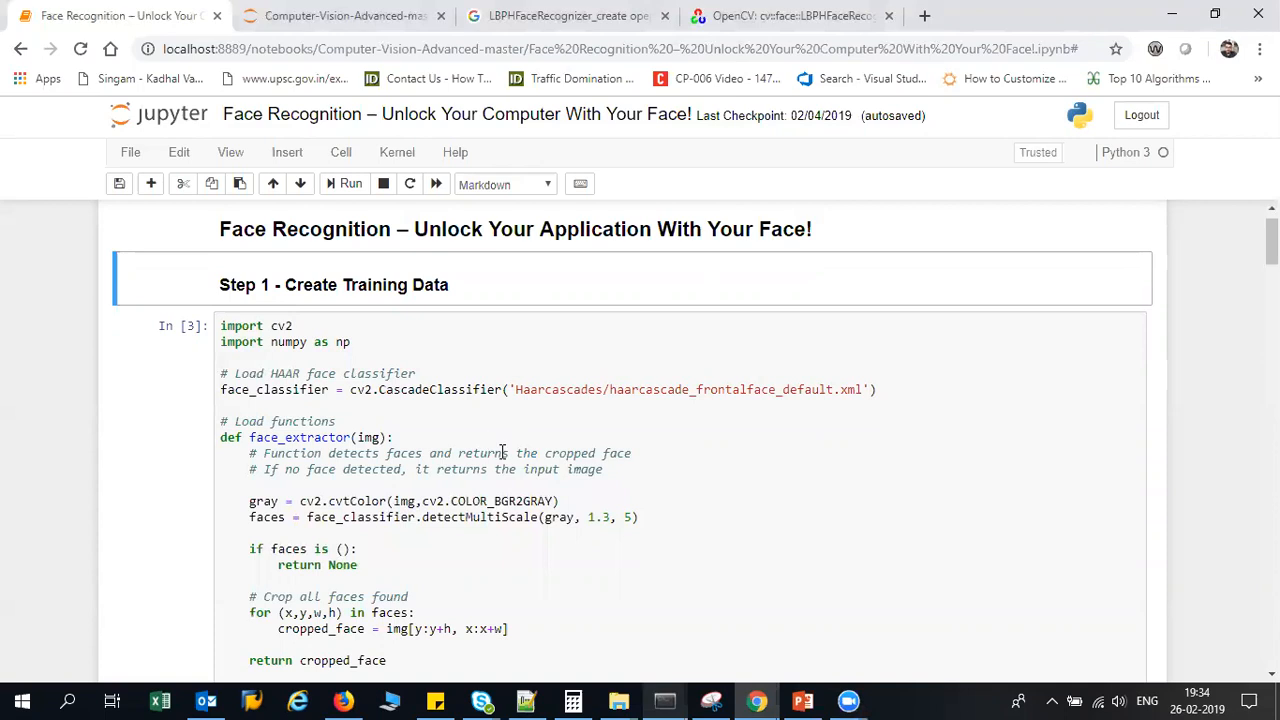
mouse_move(540, 500)
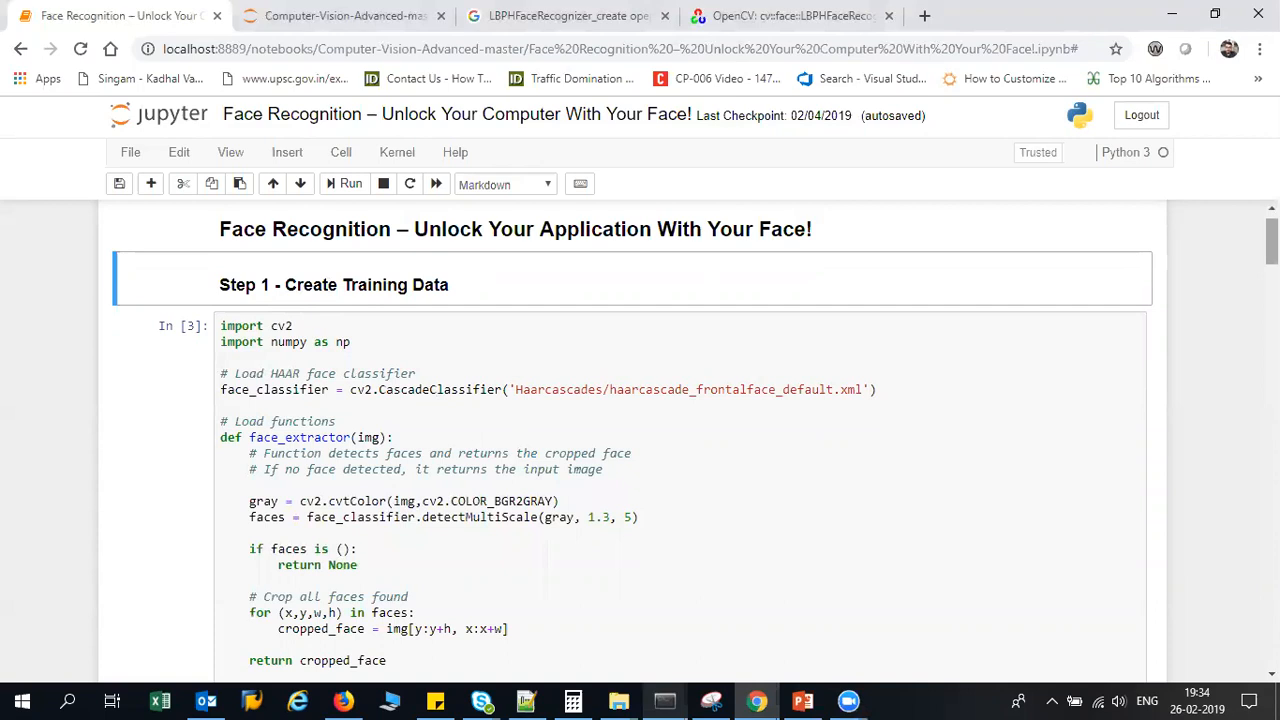
scroll(down, 3)
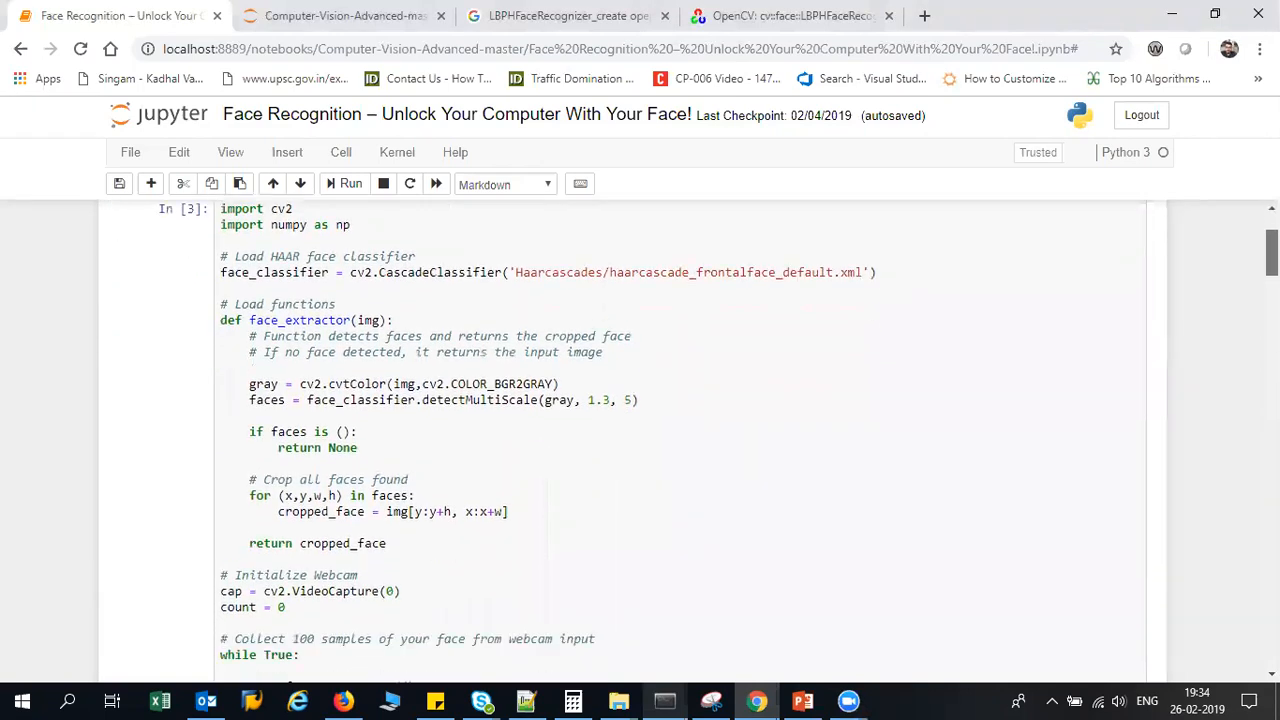
scroll(up, 3)
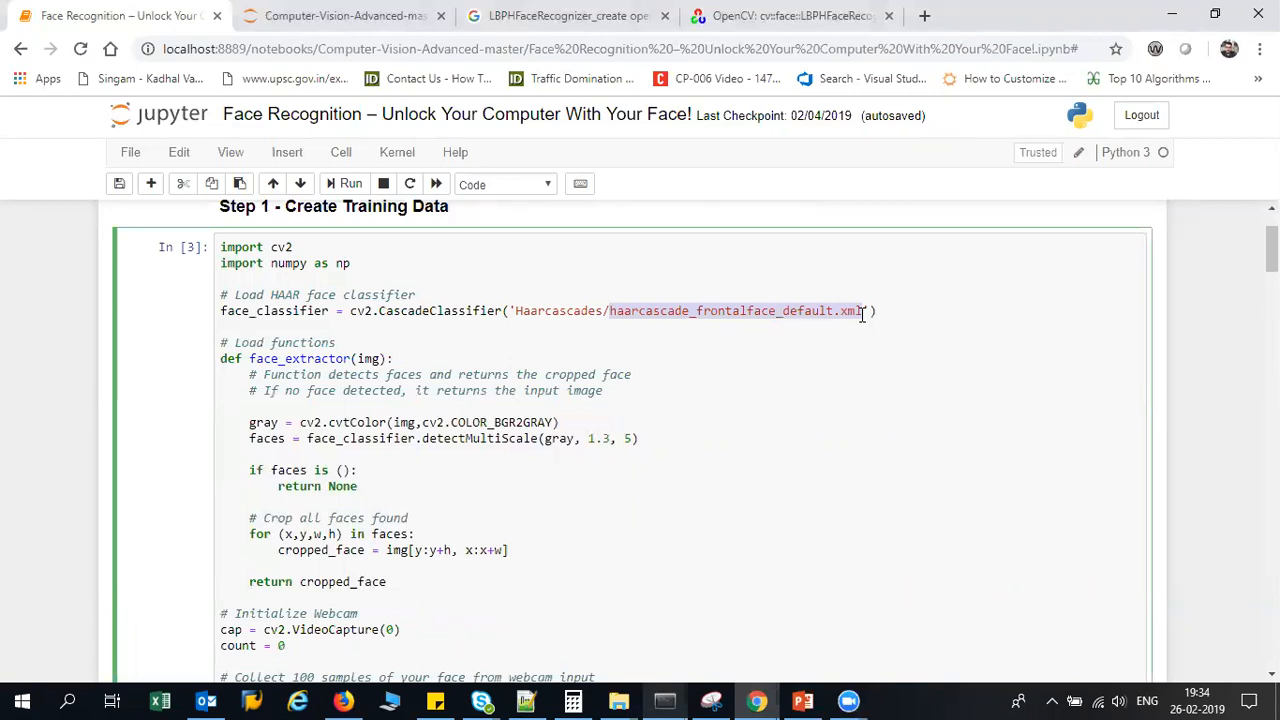
mouse_move(862, 315)
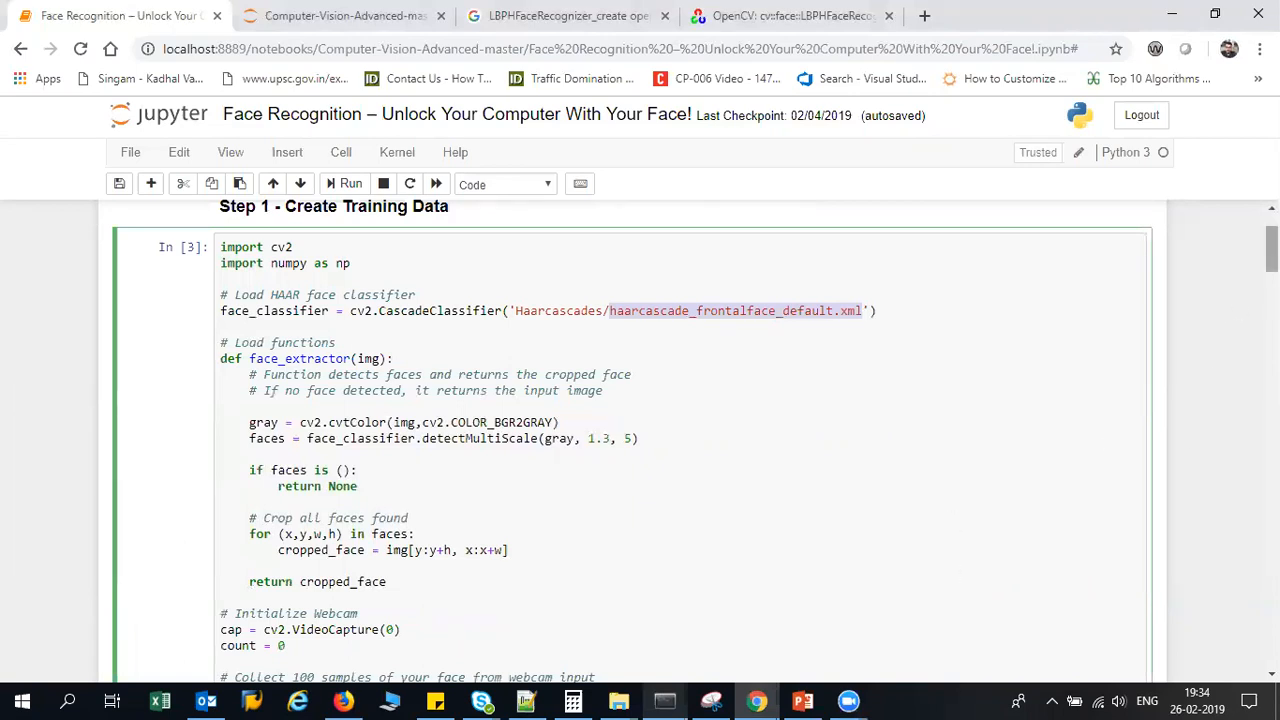
scroll(down, 3)
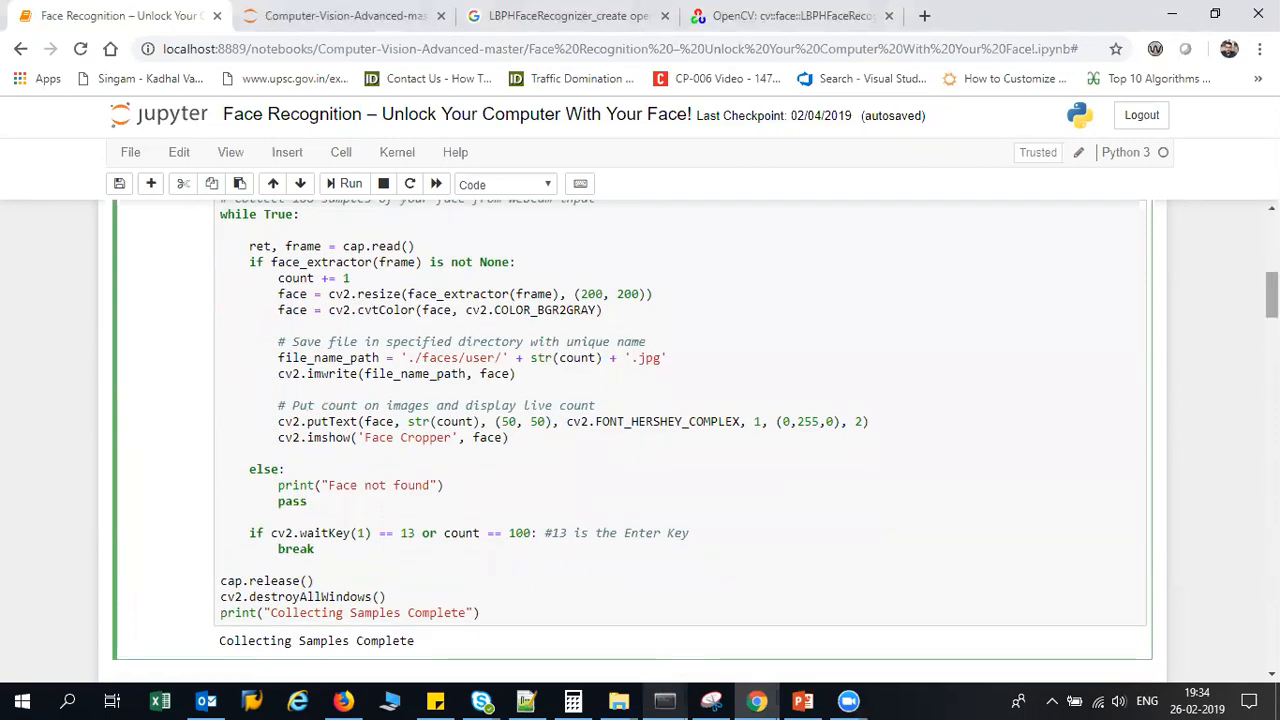
scroll(up, 3)
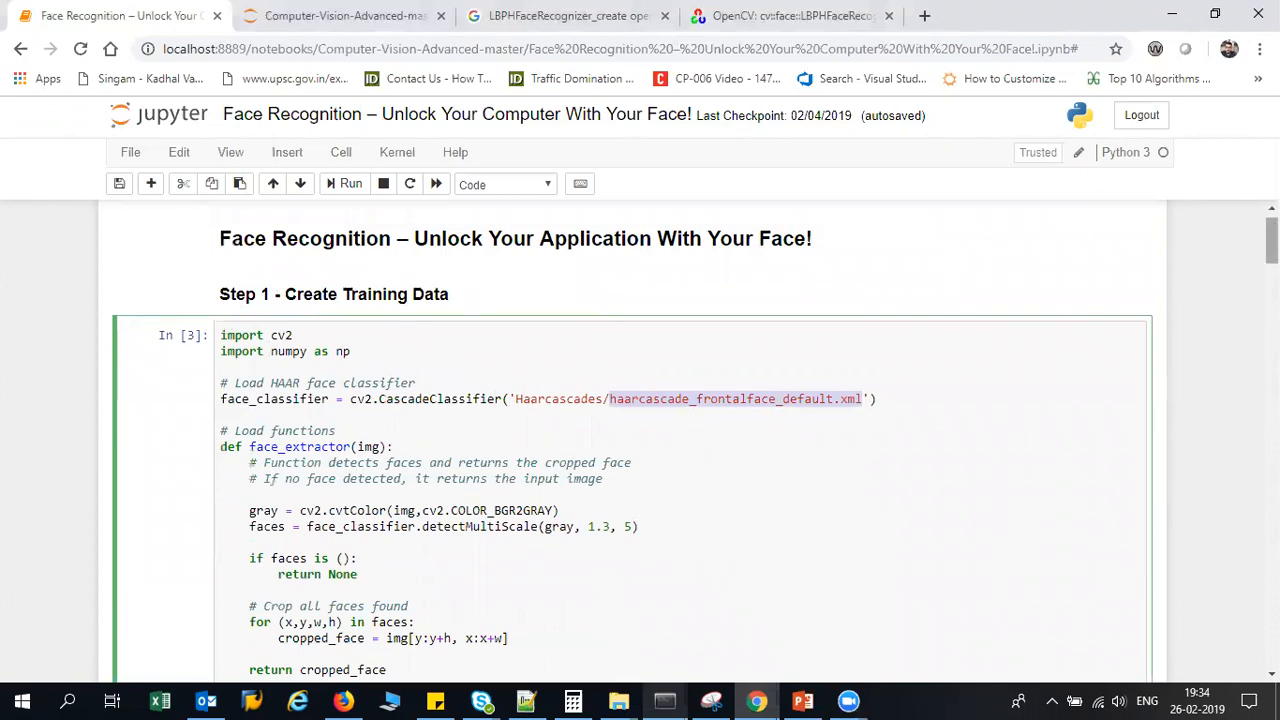
scroll(down, 3)
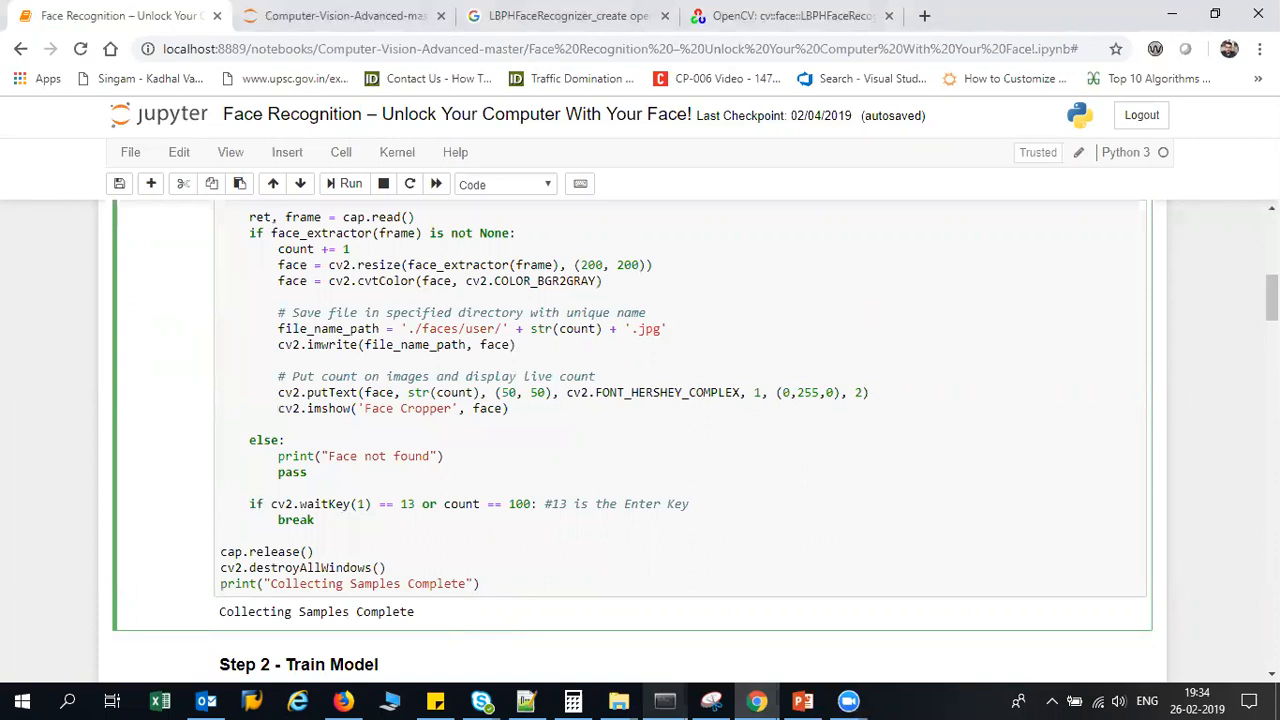
scroll(up, 3)
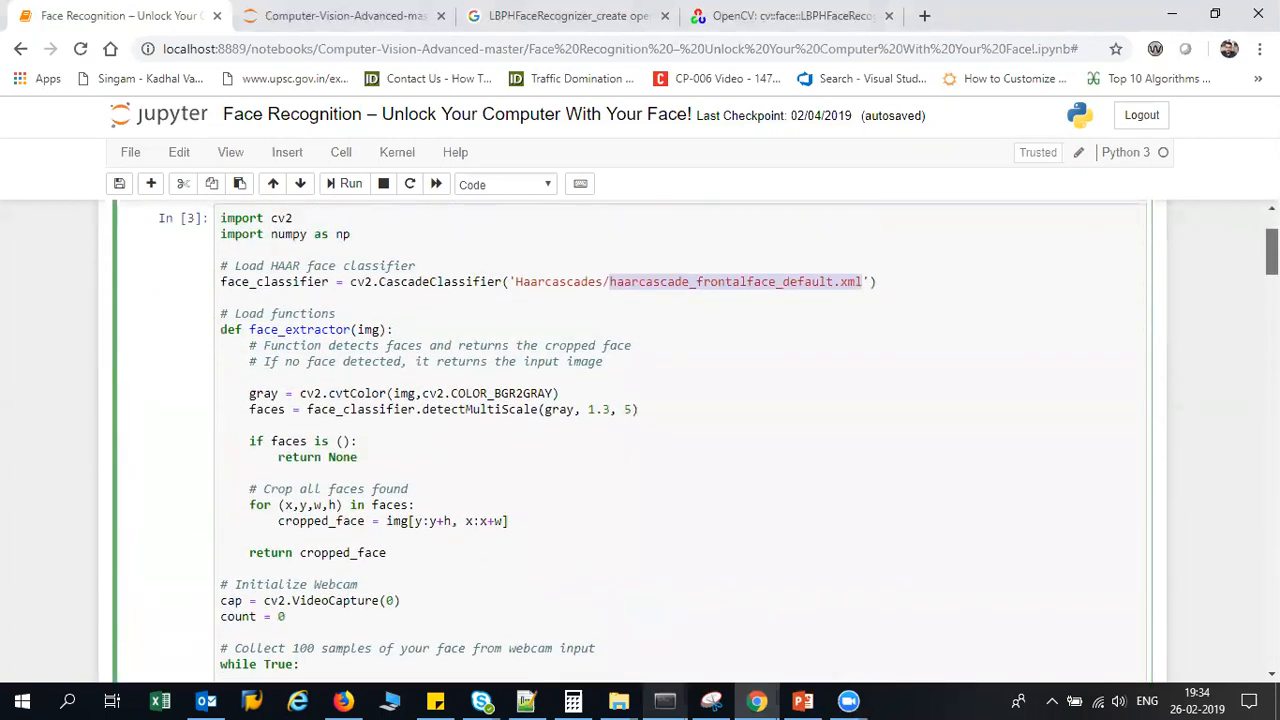
scroll(up, 3)
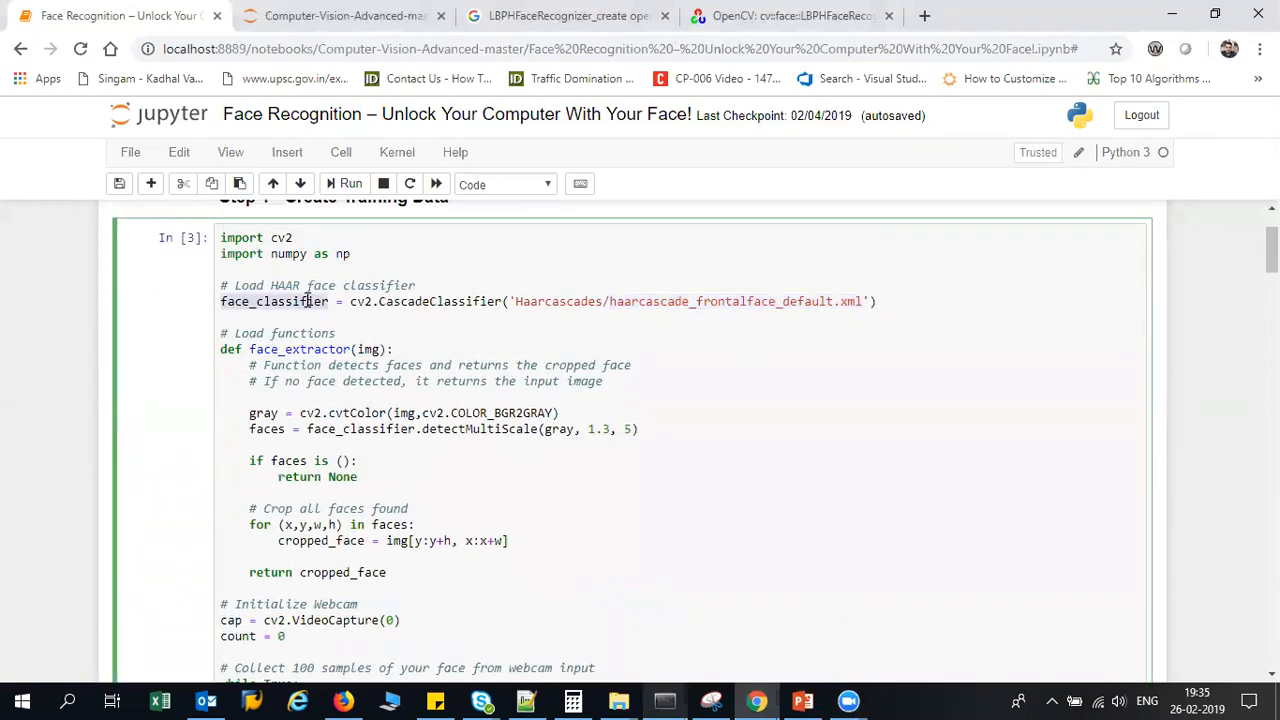
mouse_move(1021, 363)
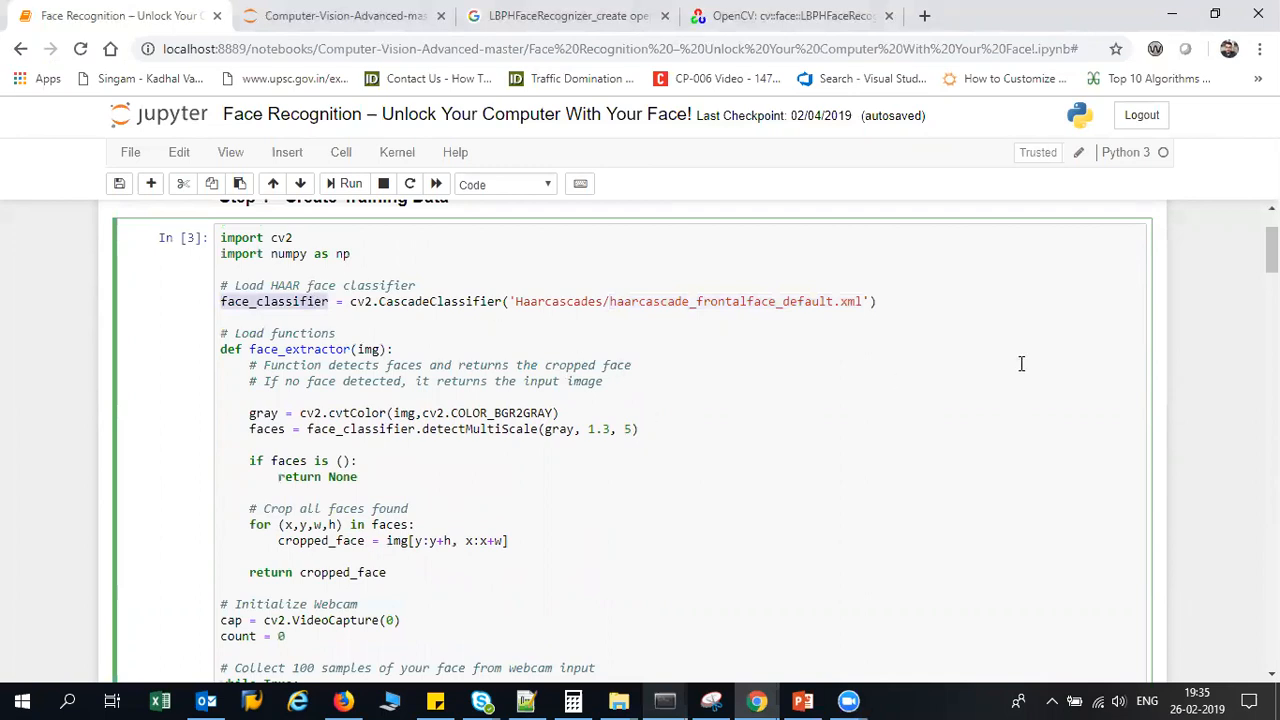
scroll(down, 3)
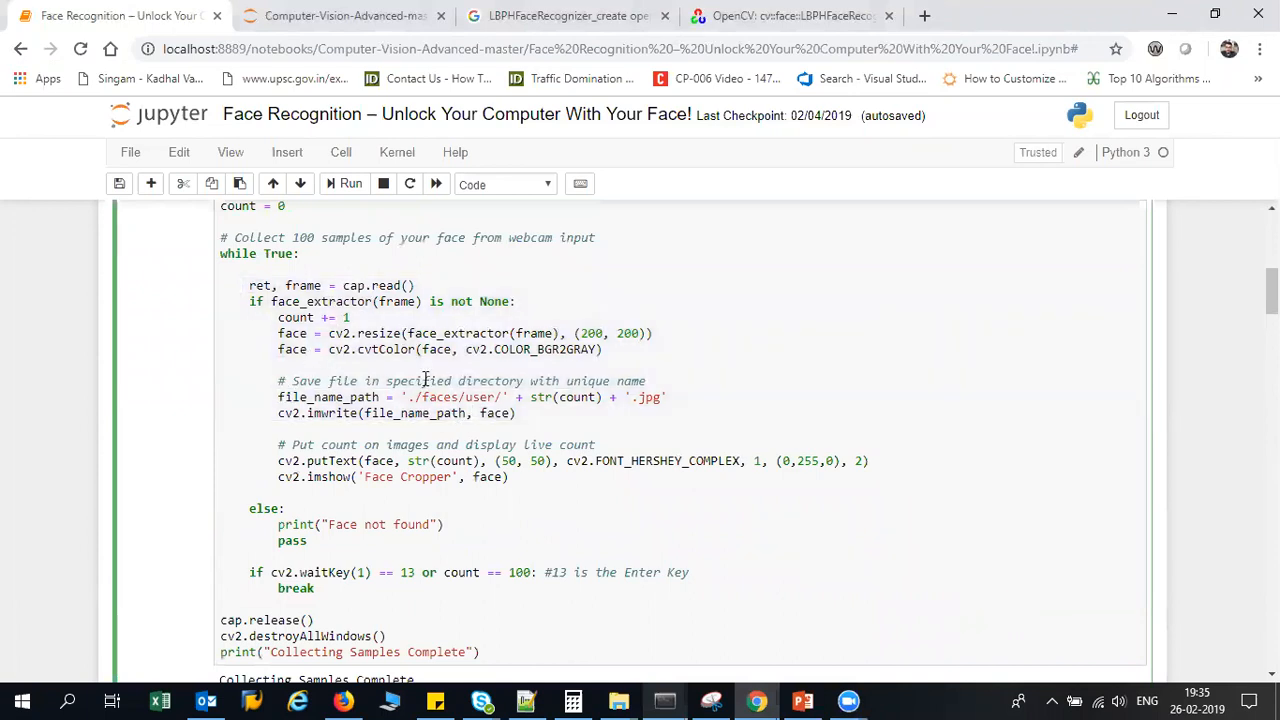
mouse_move(411, 397)
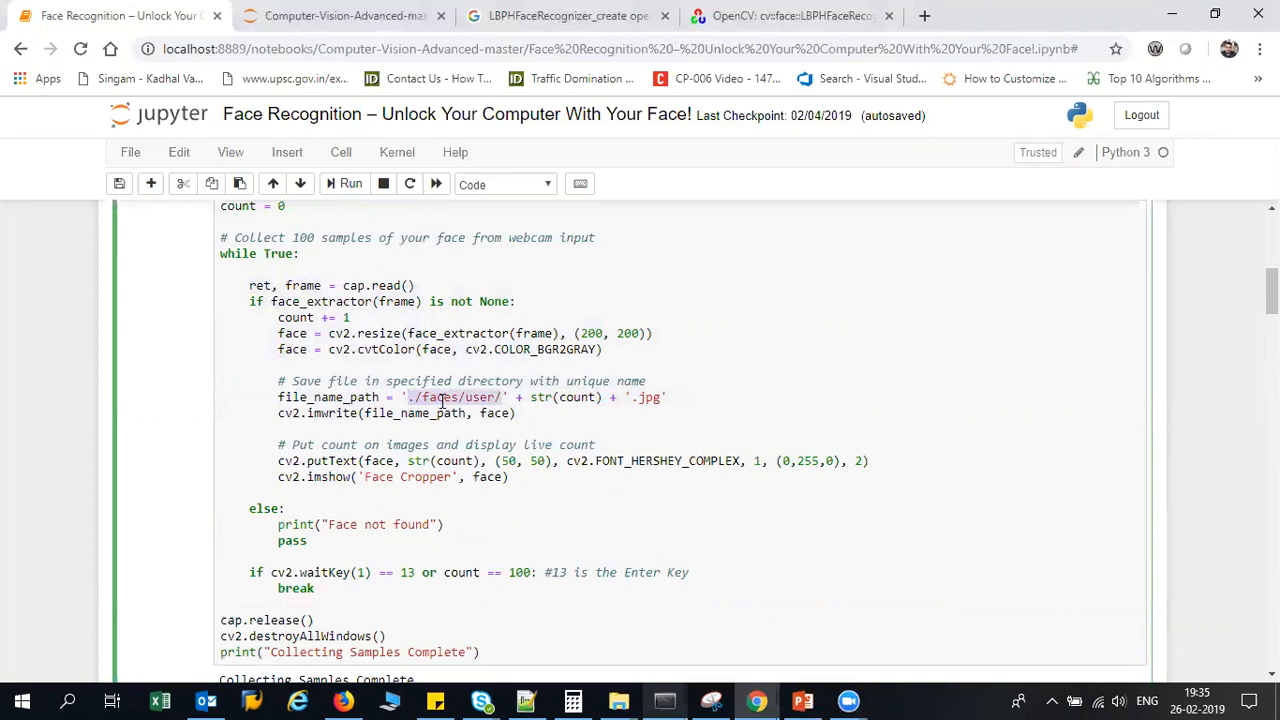
mouse_move(537, 397)
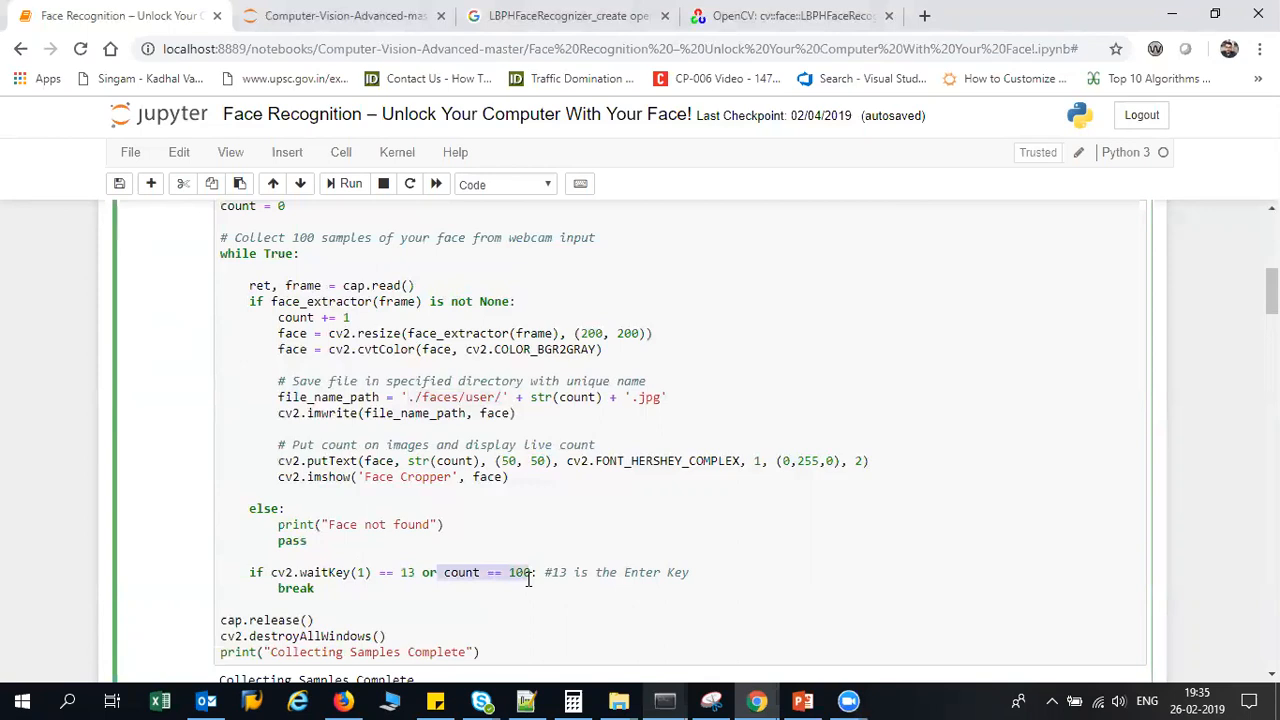
mouse_move(310, 591)
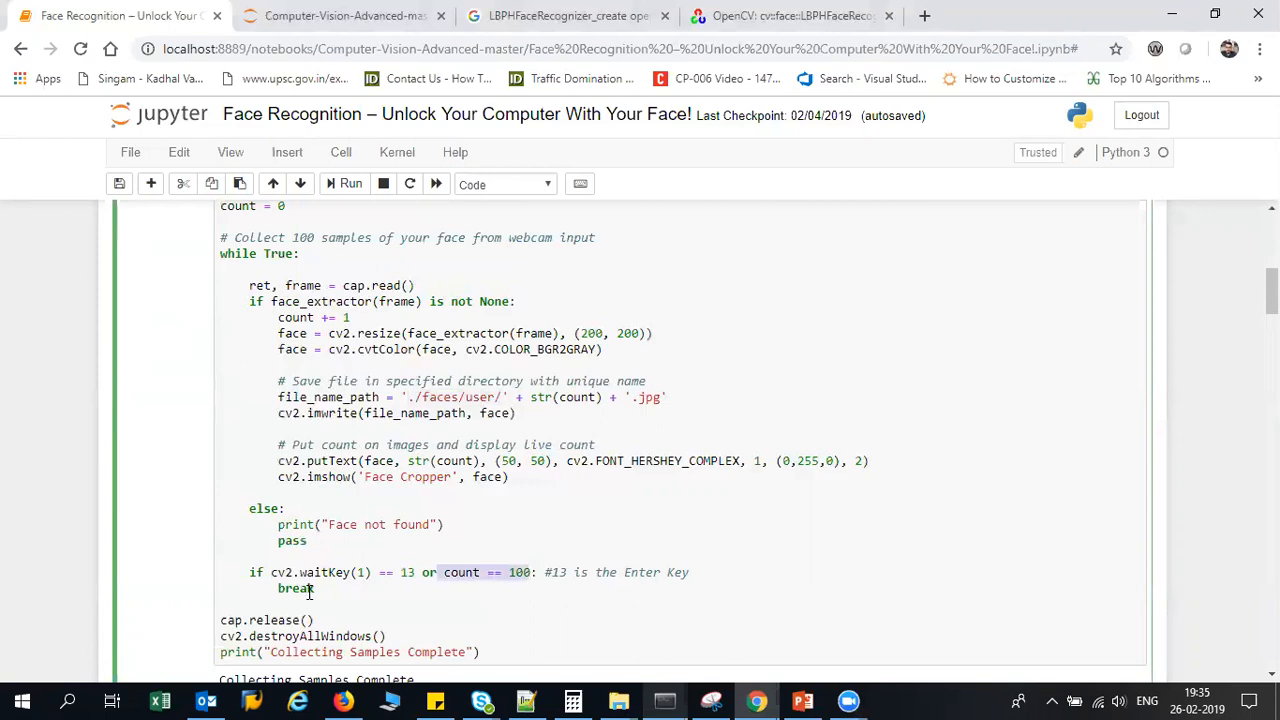
mouse_move(573, 400)
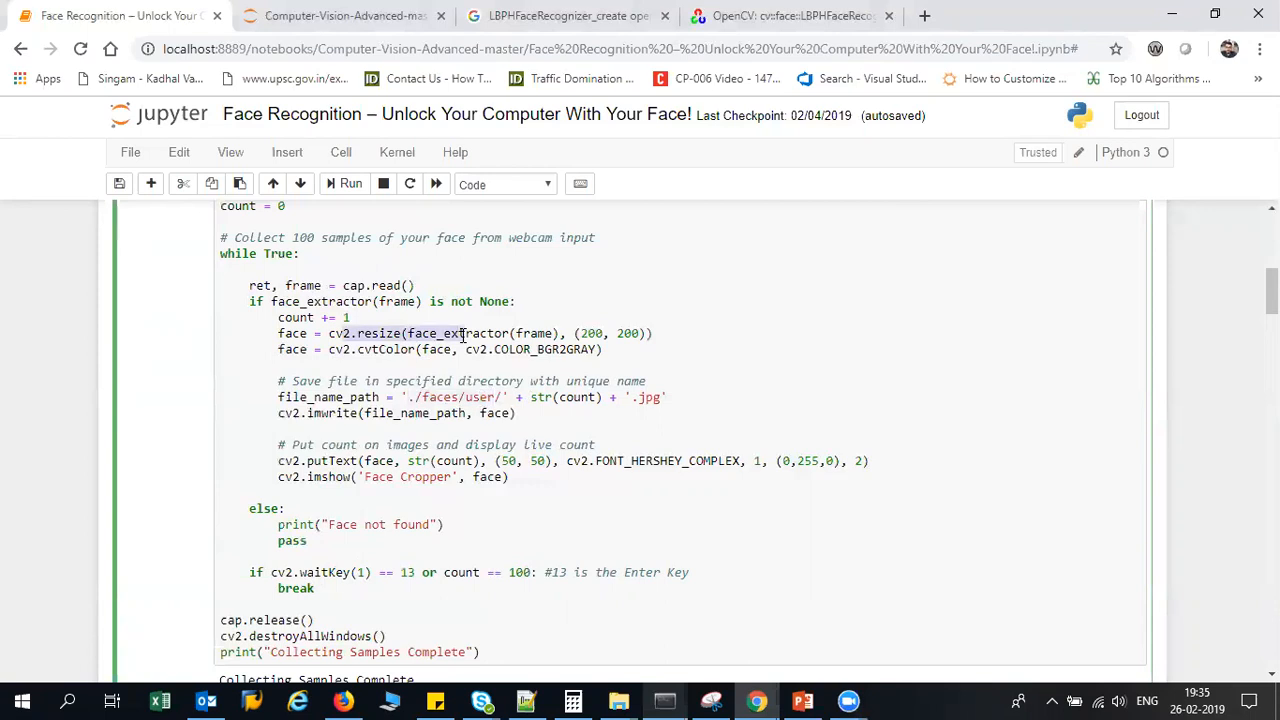
mouse_move(728, 534)
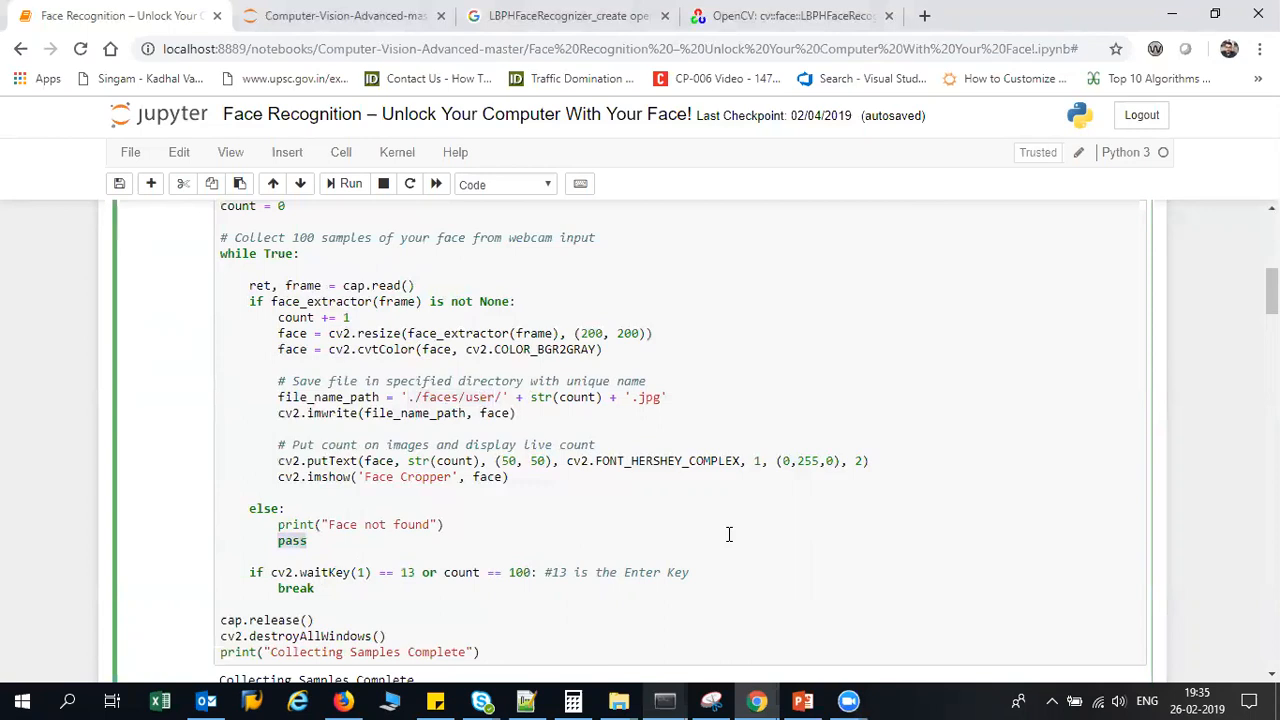
- Go back to the Face Recognition notebook
click(344, 183)
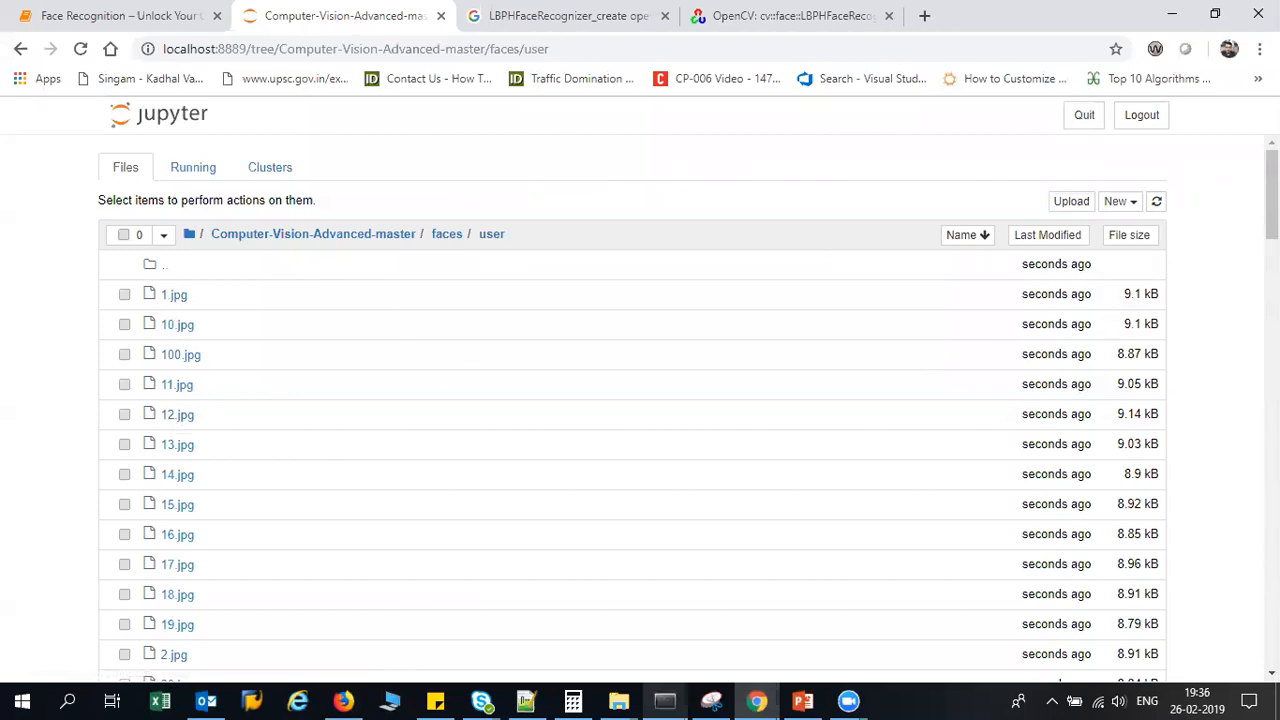
scroll(down, 3)
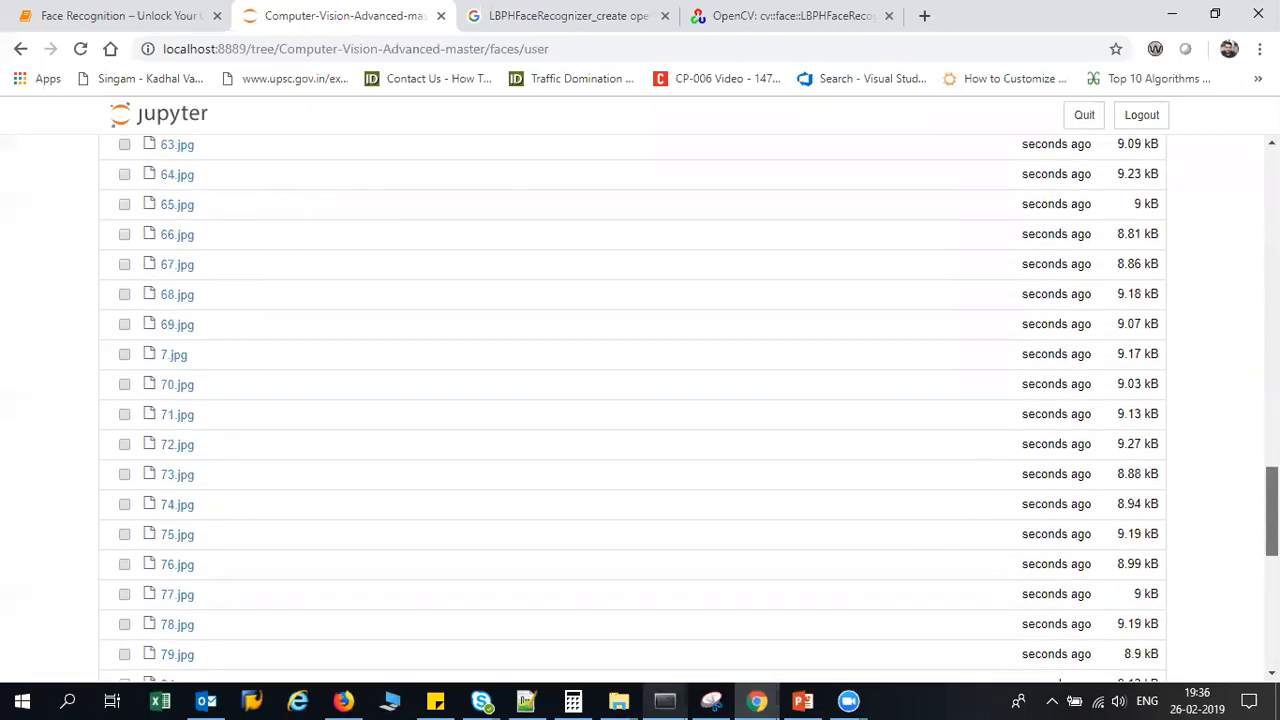
click(177, 624)
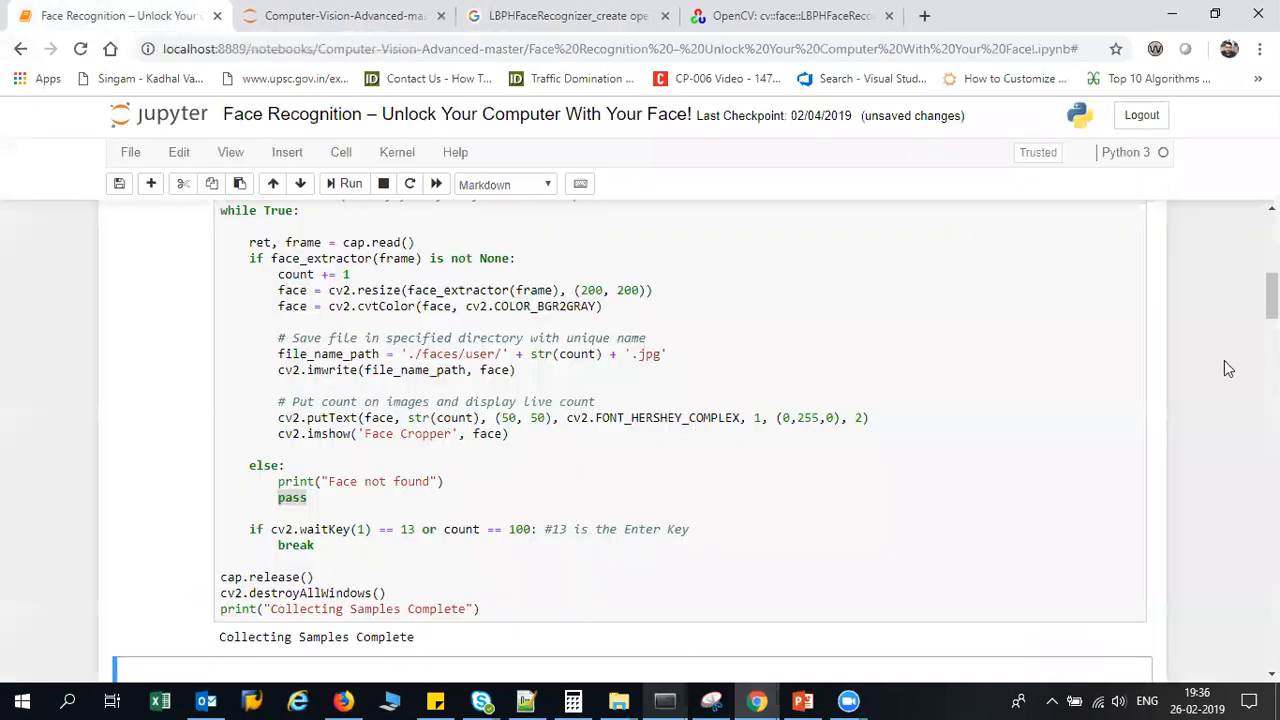
mouse_move(970, 432)
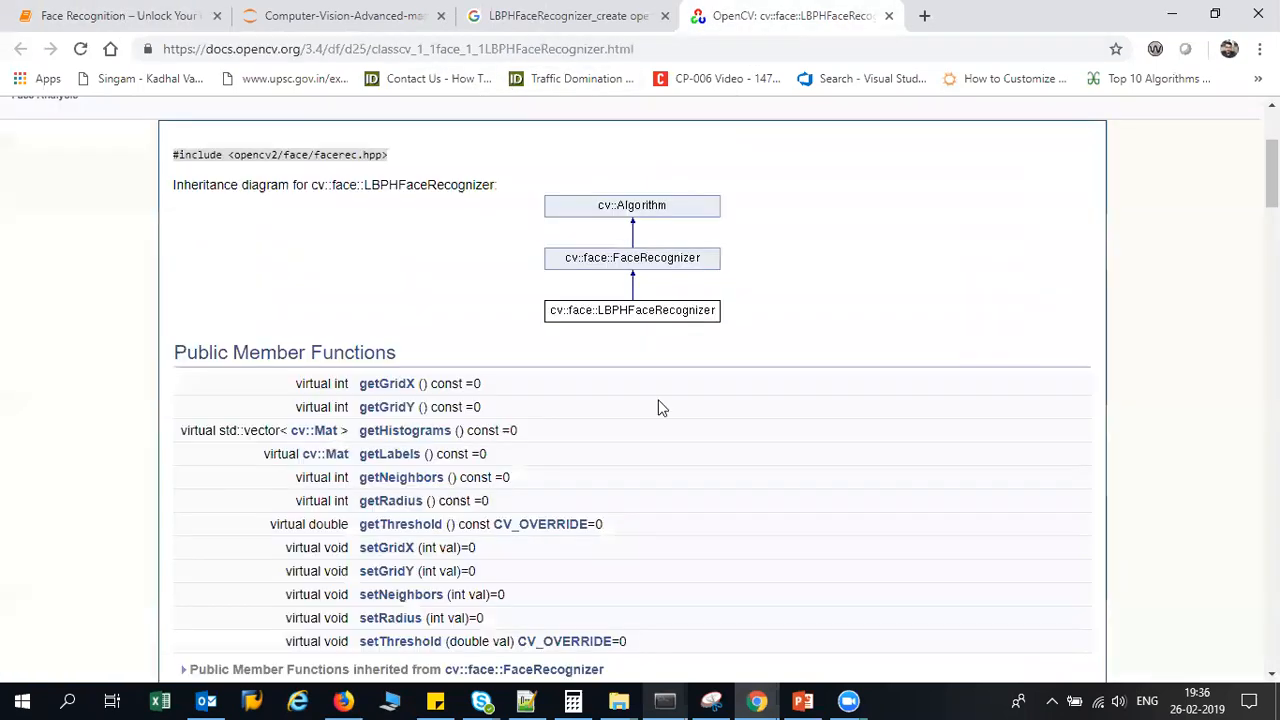
- Scroll the LBPHFaceRecognizer docs to the create() parameters and grayscale-input notes
scroll(up, 3)
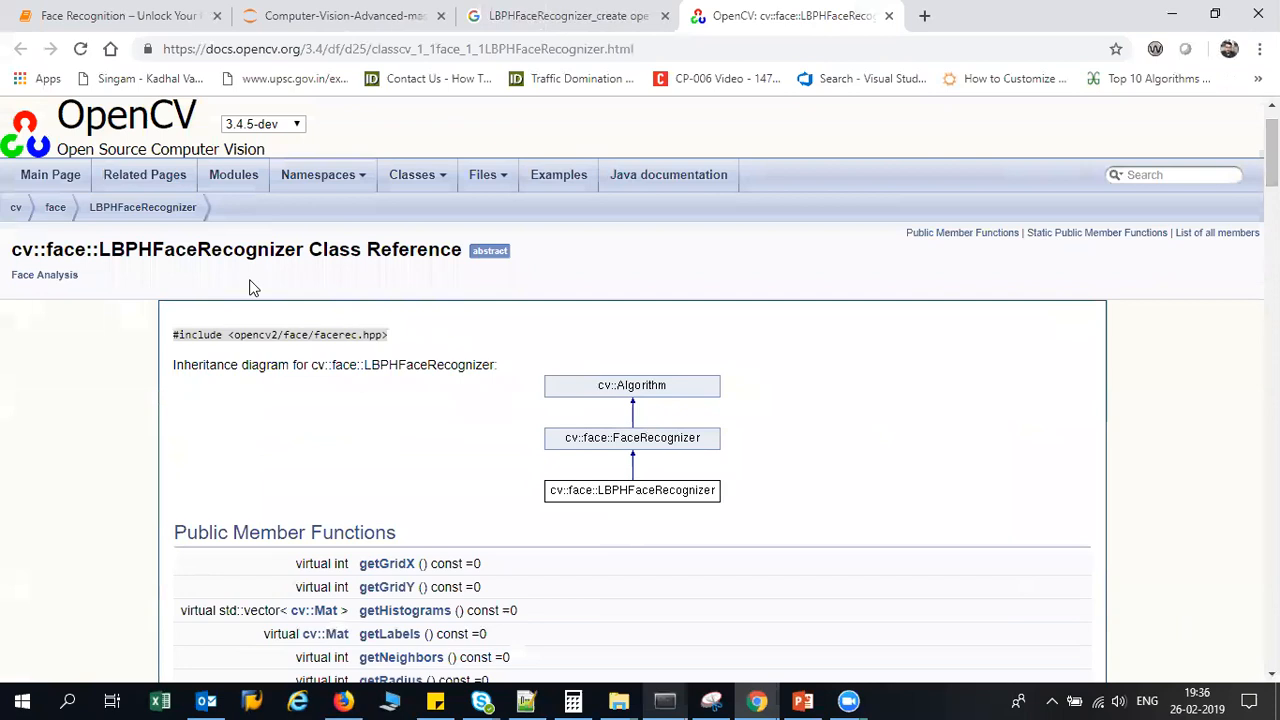
mouse_move(590, 447)
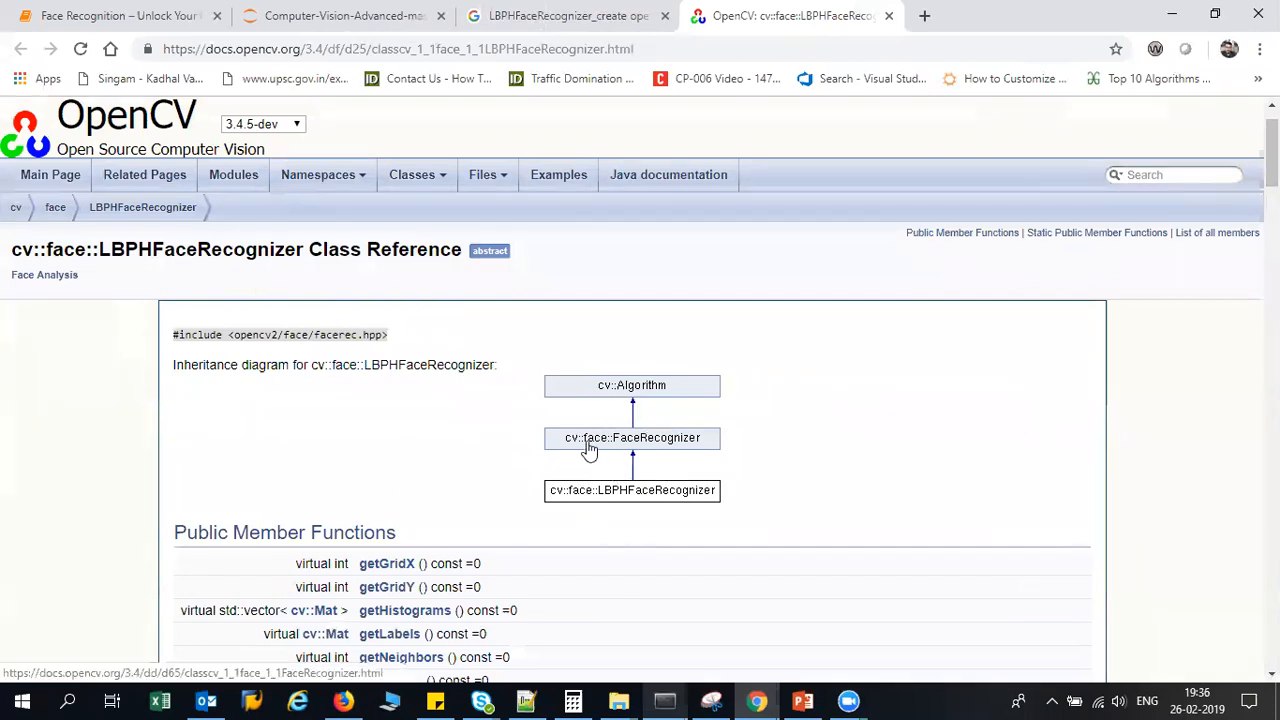
mouse_move(1018, 337)
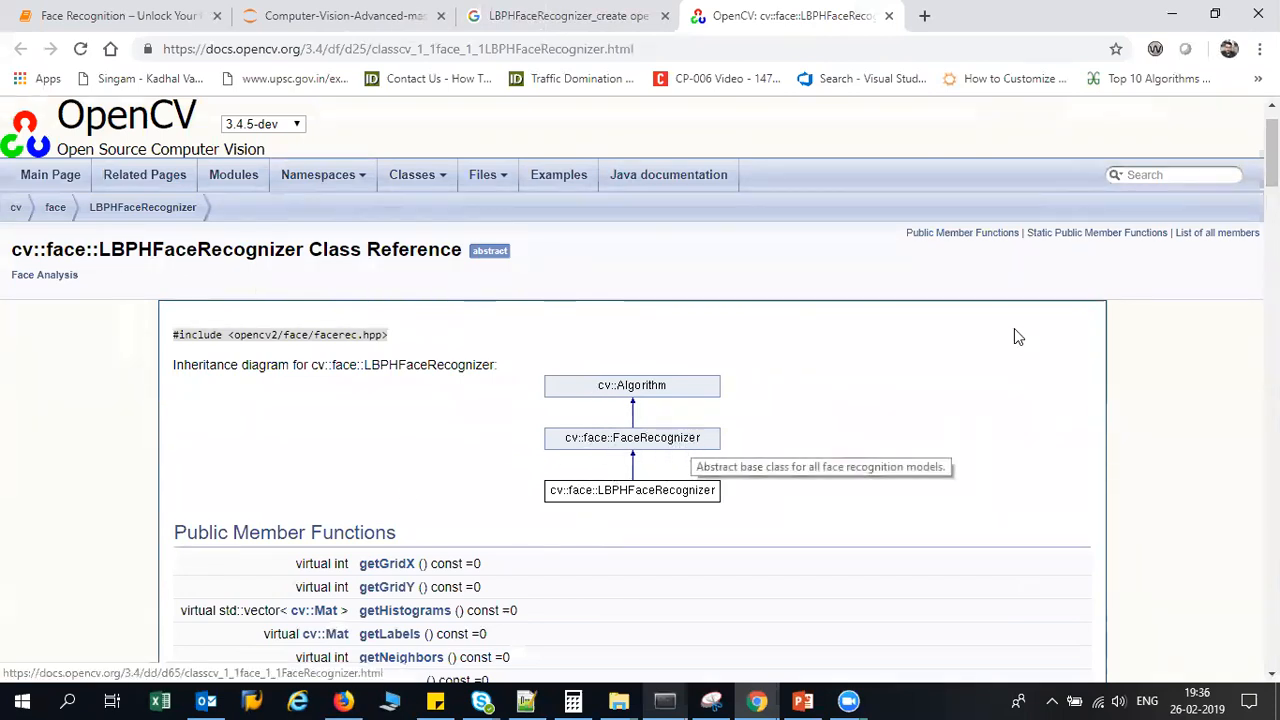
scroll(down, 3)
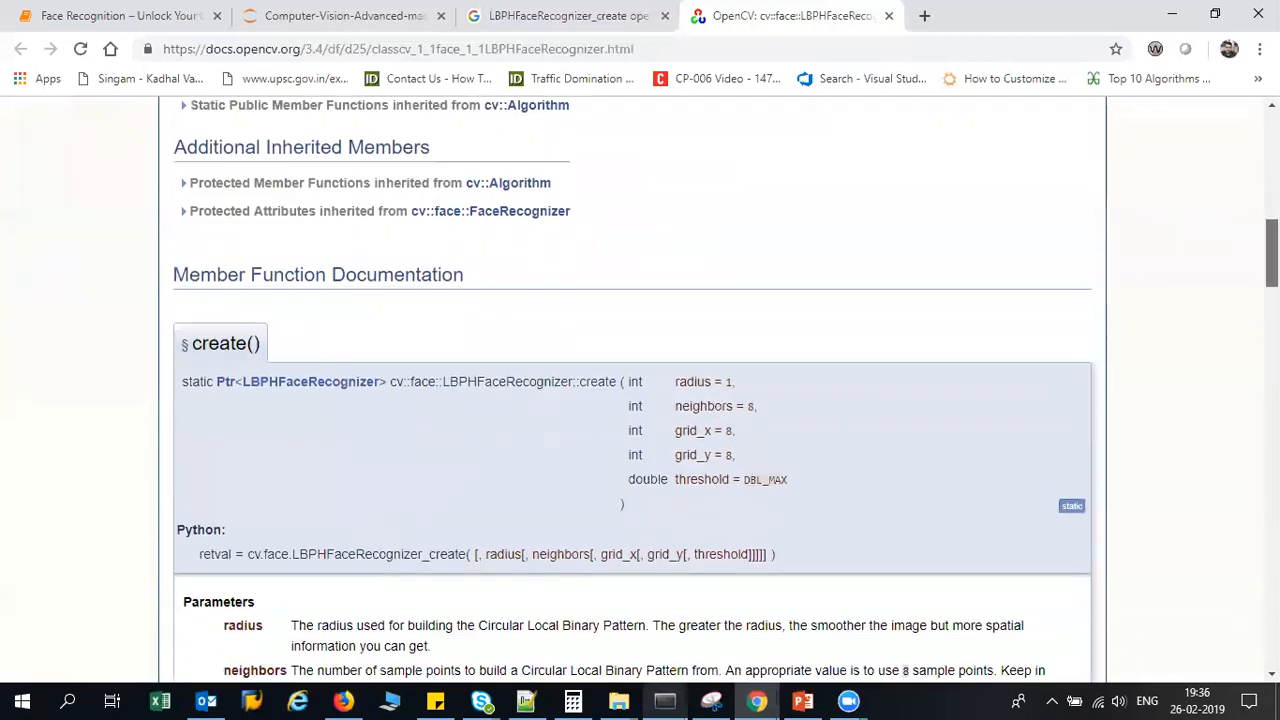
scroll(down, 3)
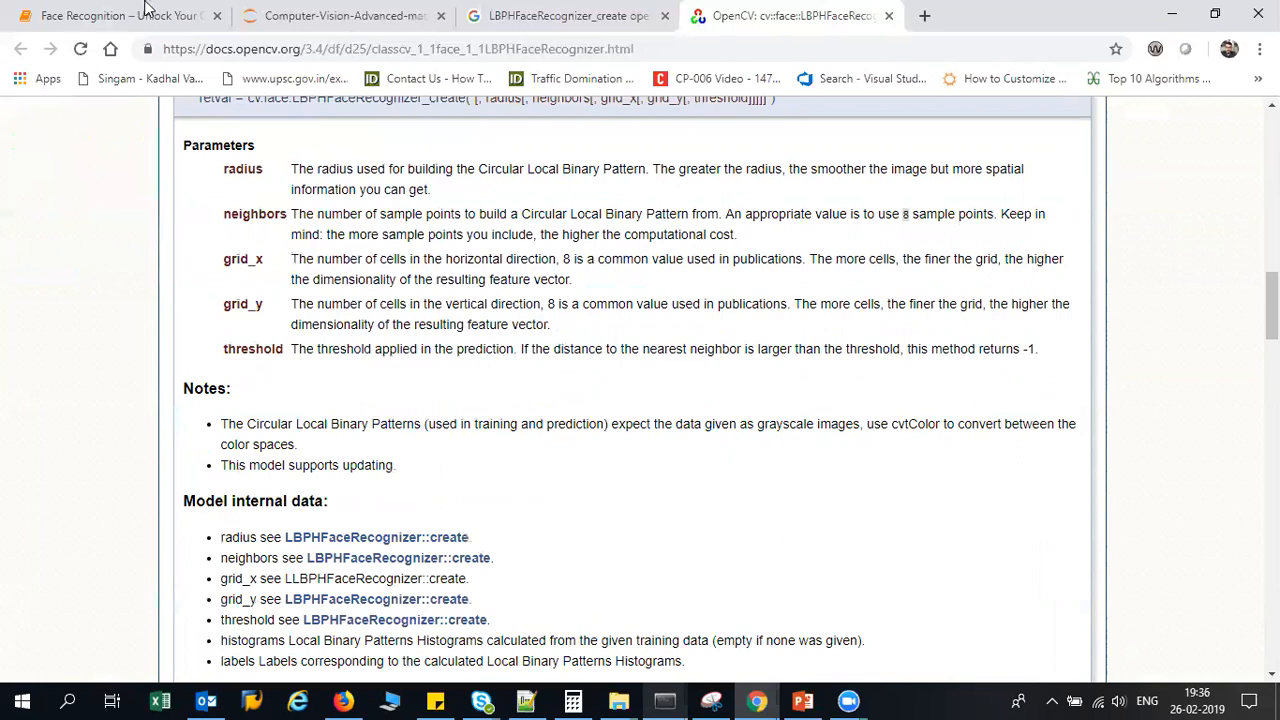
- Return to the Face Recognition notebook and scroll down to the Step 2 - Train Model cell
click(115, 15)
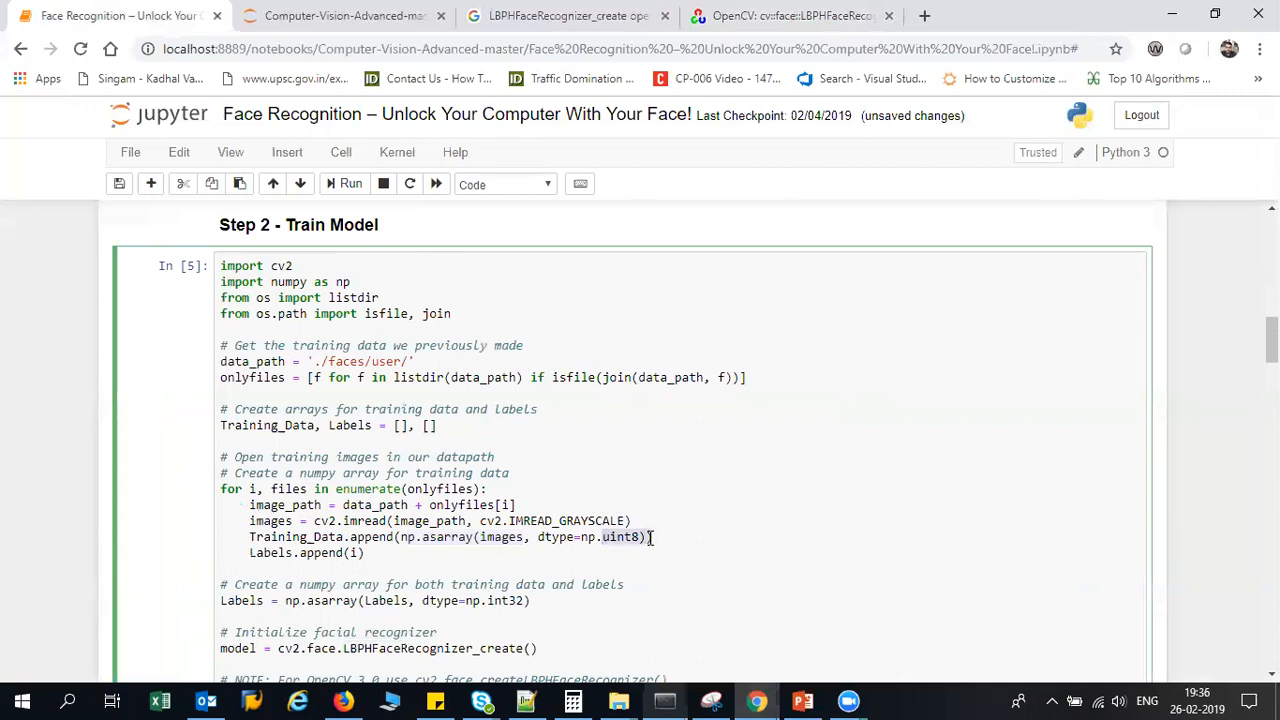
scroll(down, 3)
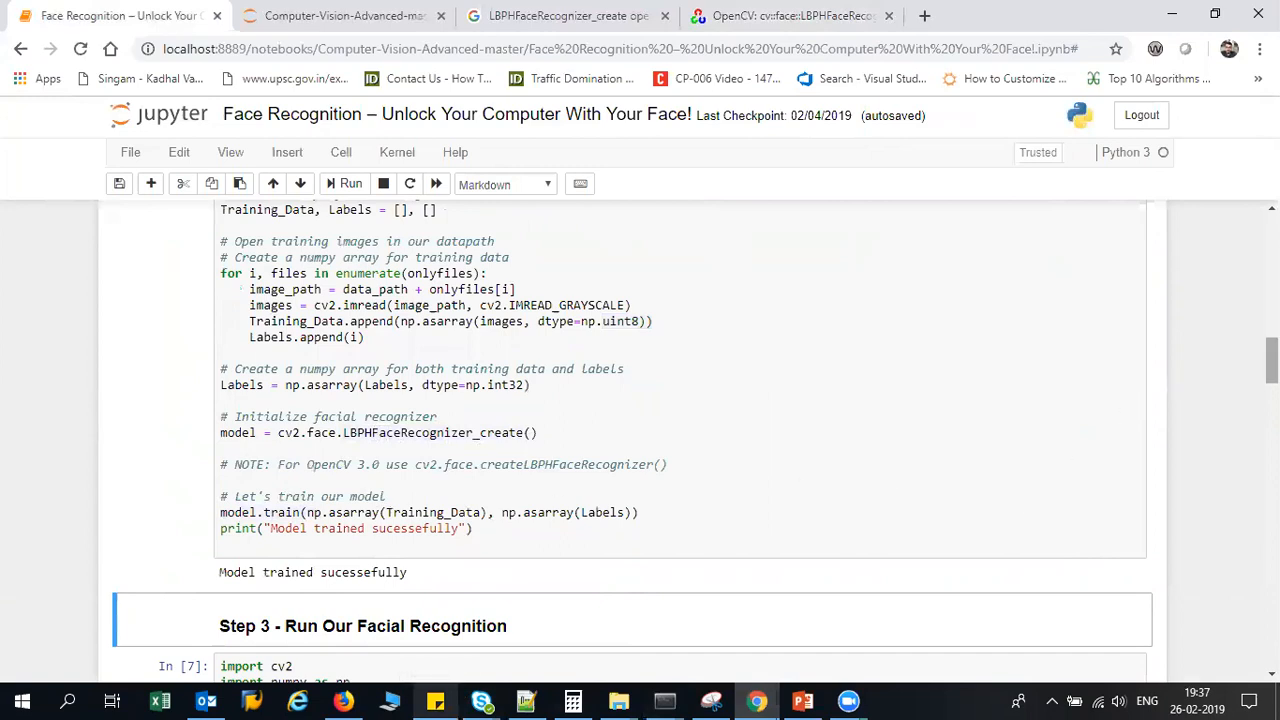
scroll(down, 3)
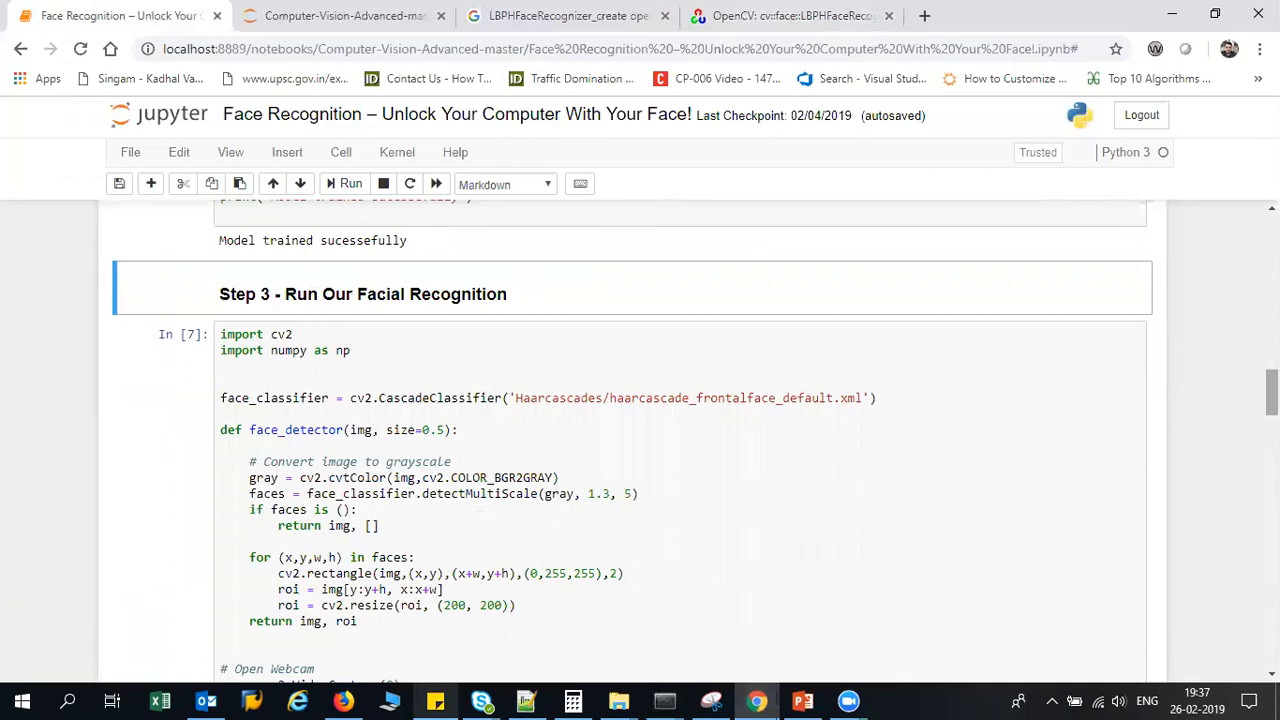
scroll(down, 3)
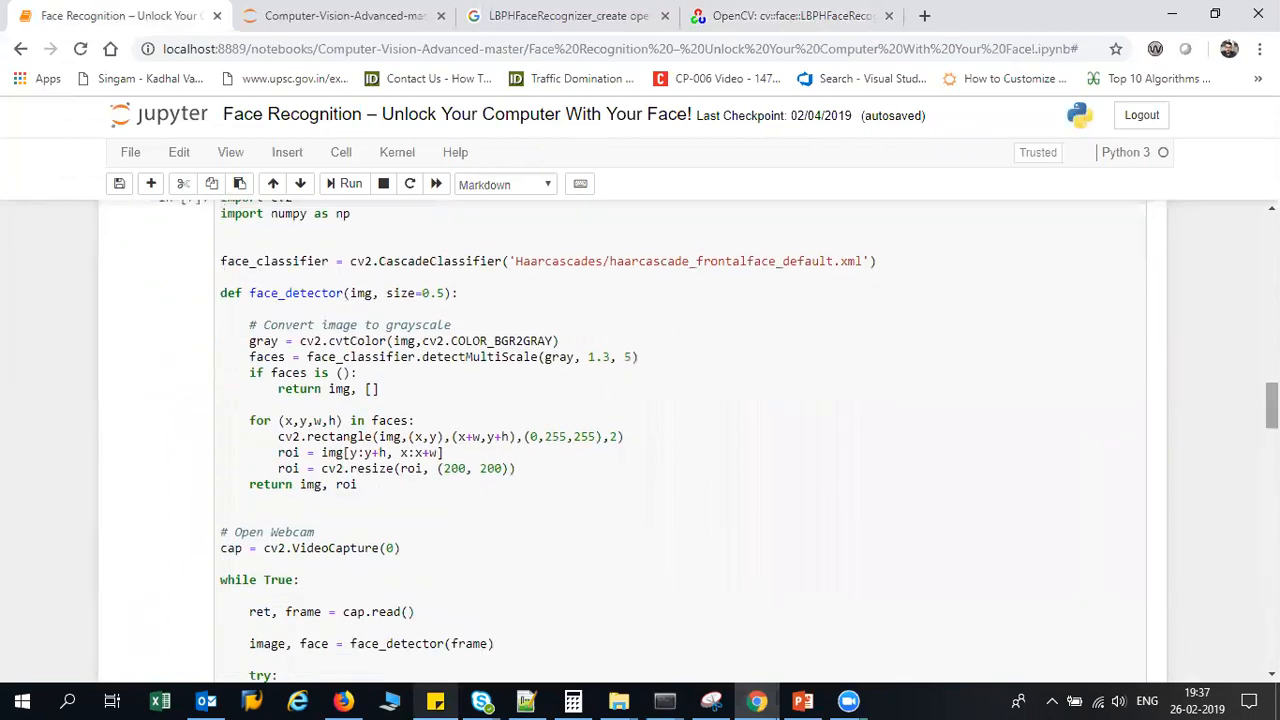
scroll(down, 3)
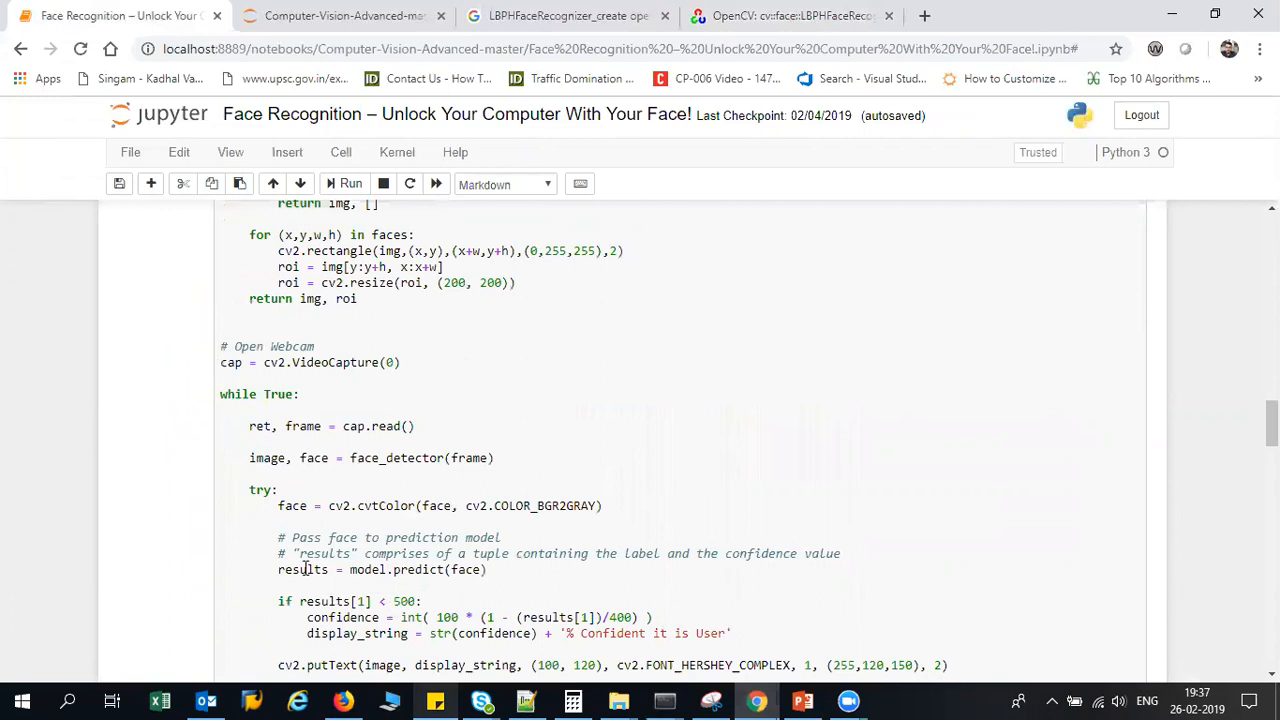
click(470, 569)
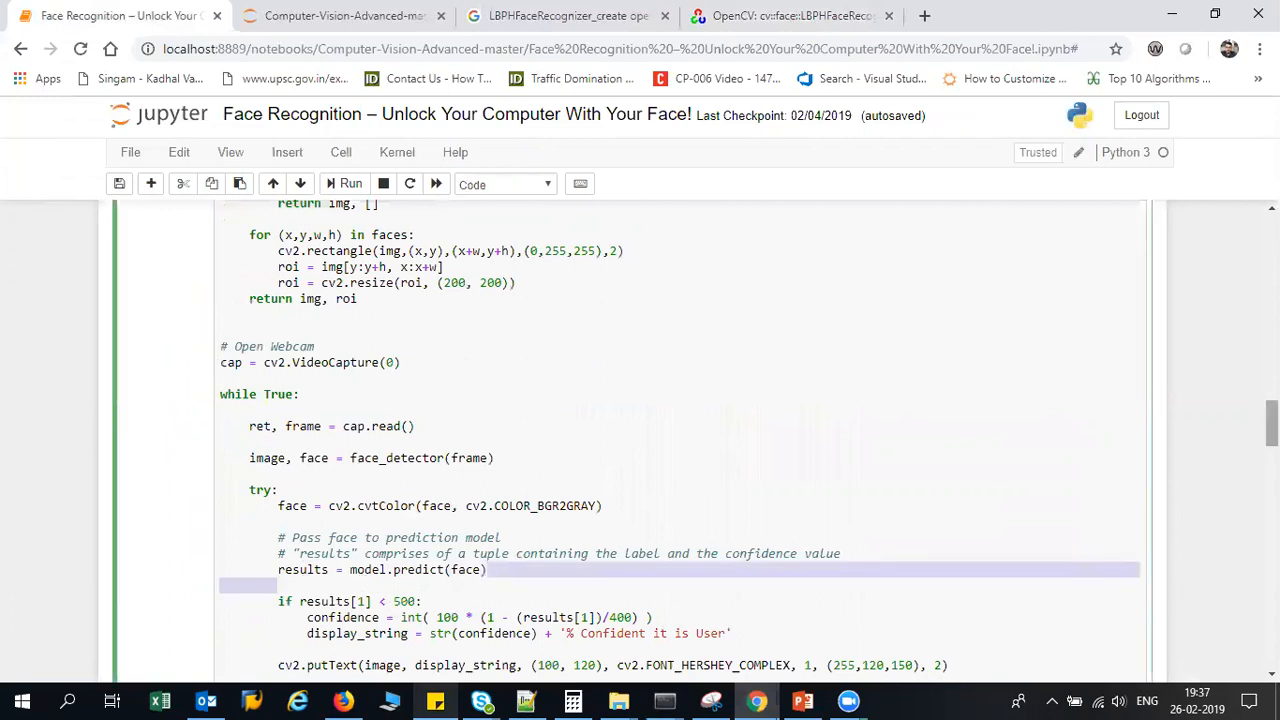
scroll(down, 3)
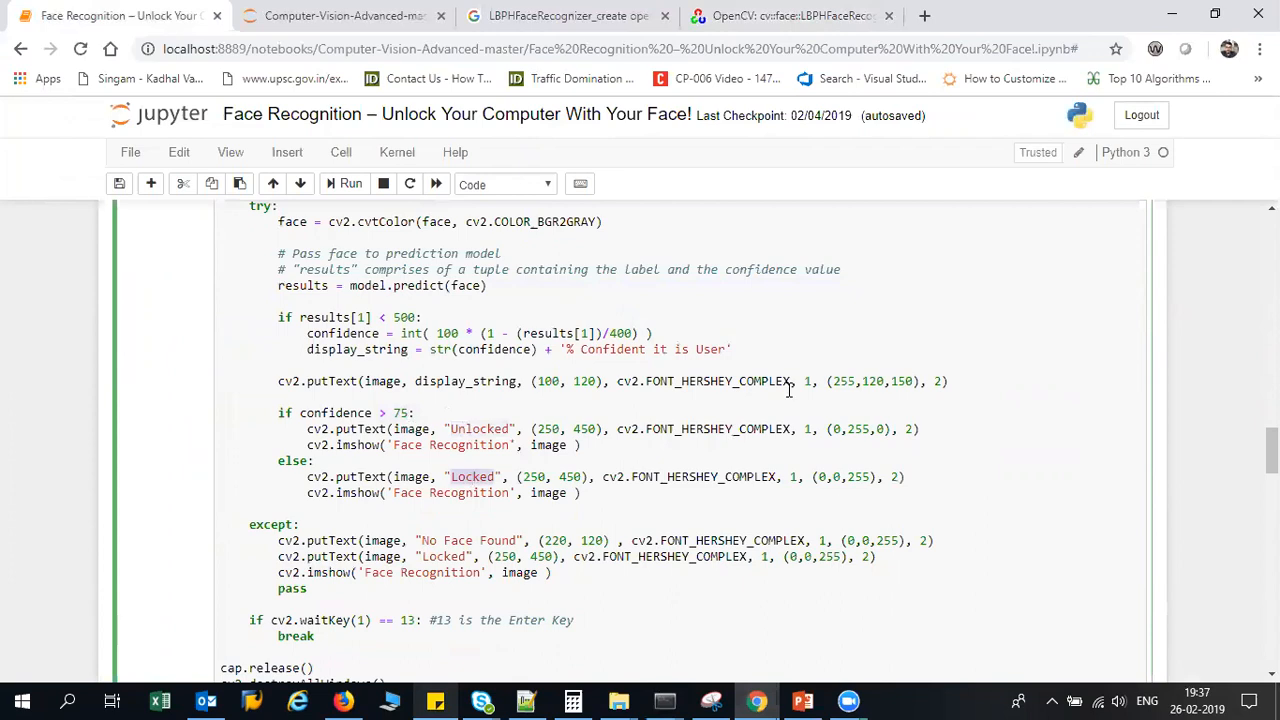
mouse_move(998, 461)
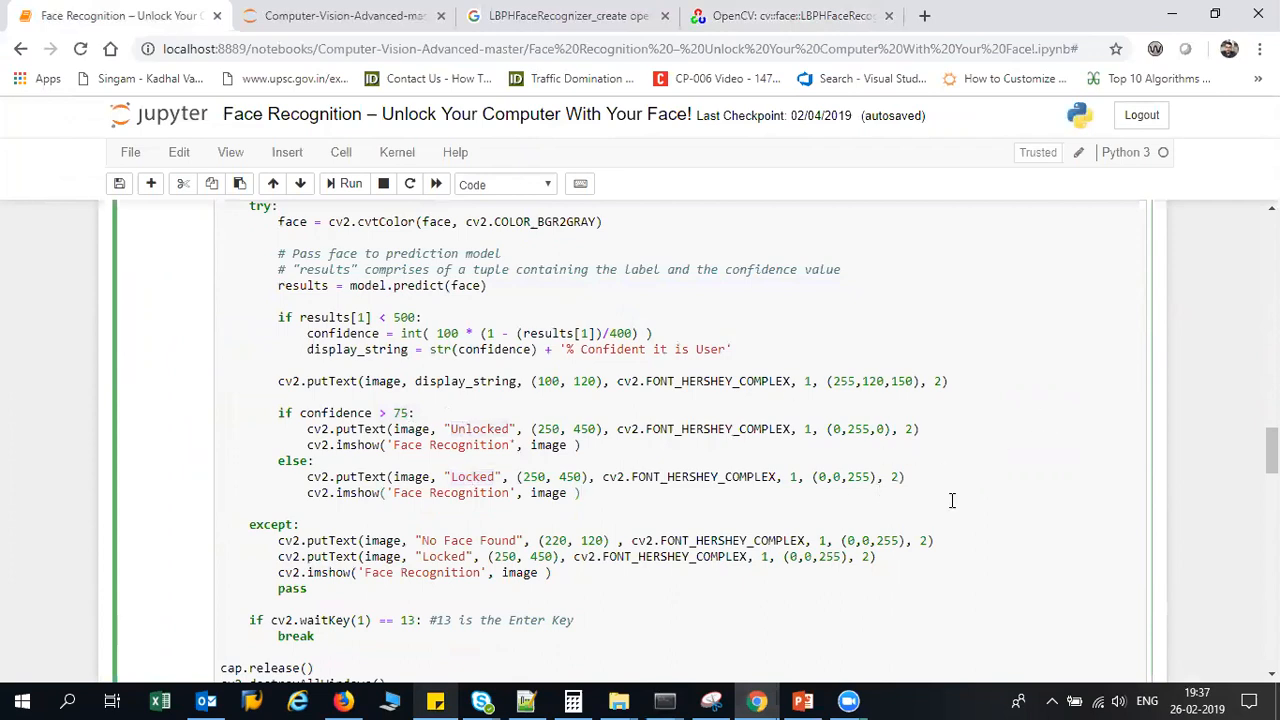
scroll(down, 3)
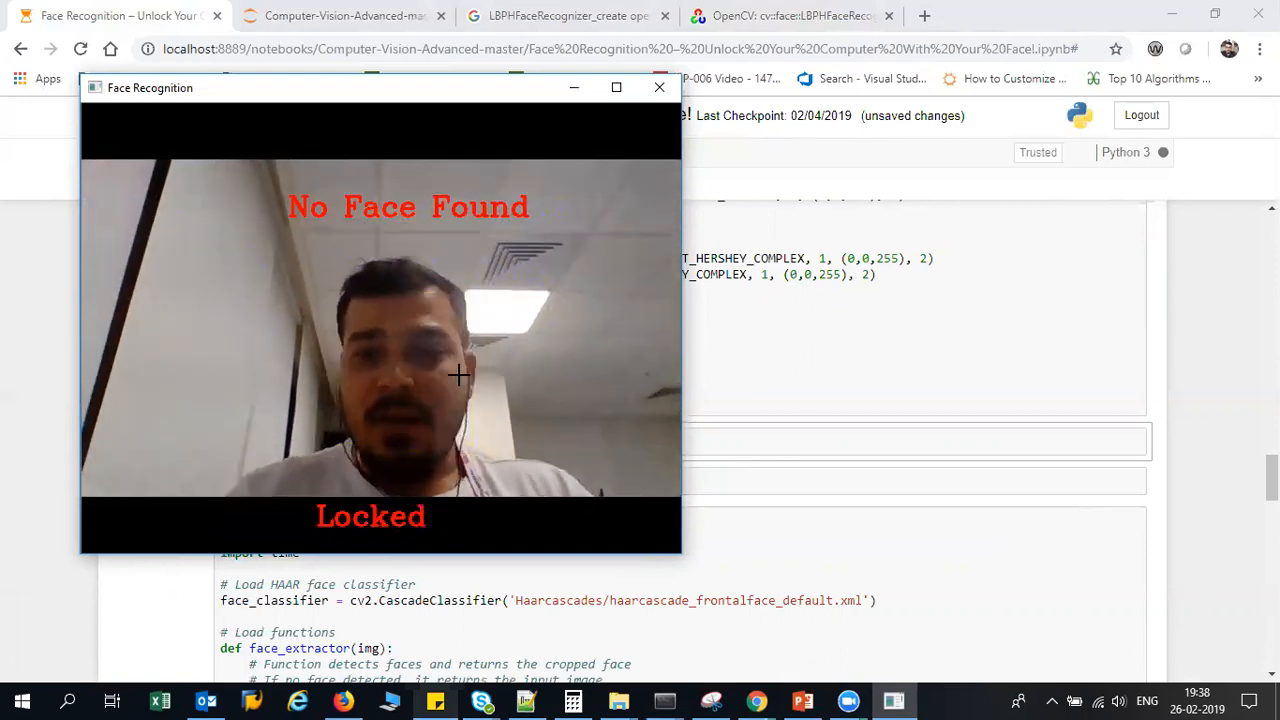
- Focus the Face Recognition webcam window to stop the running recognition
click(659, 87)
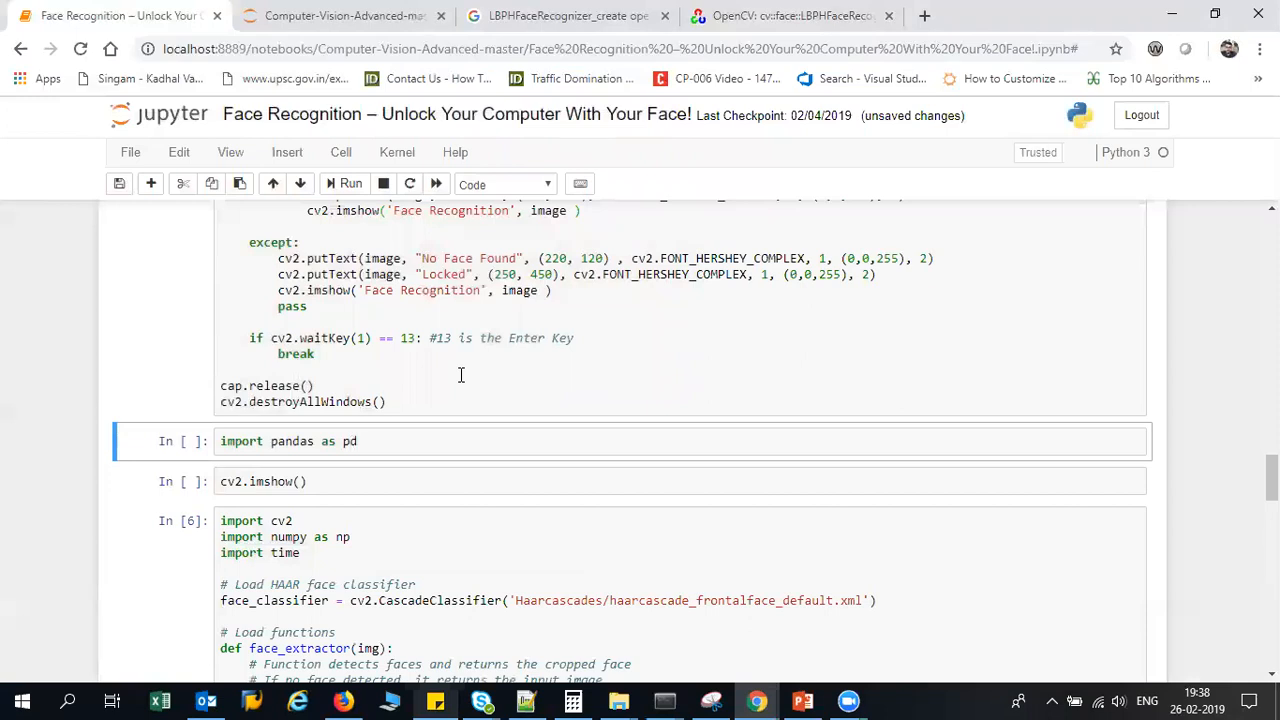
mouse_move(565, 125)
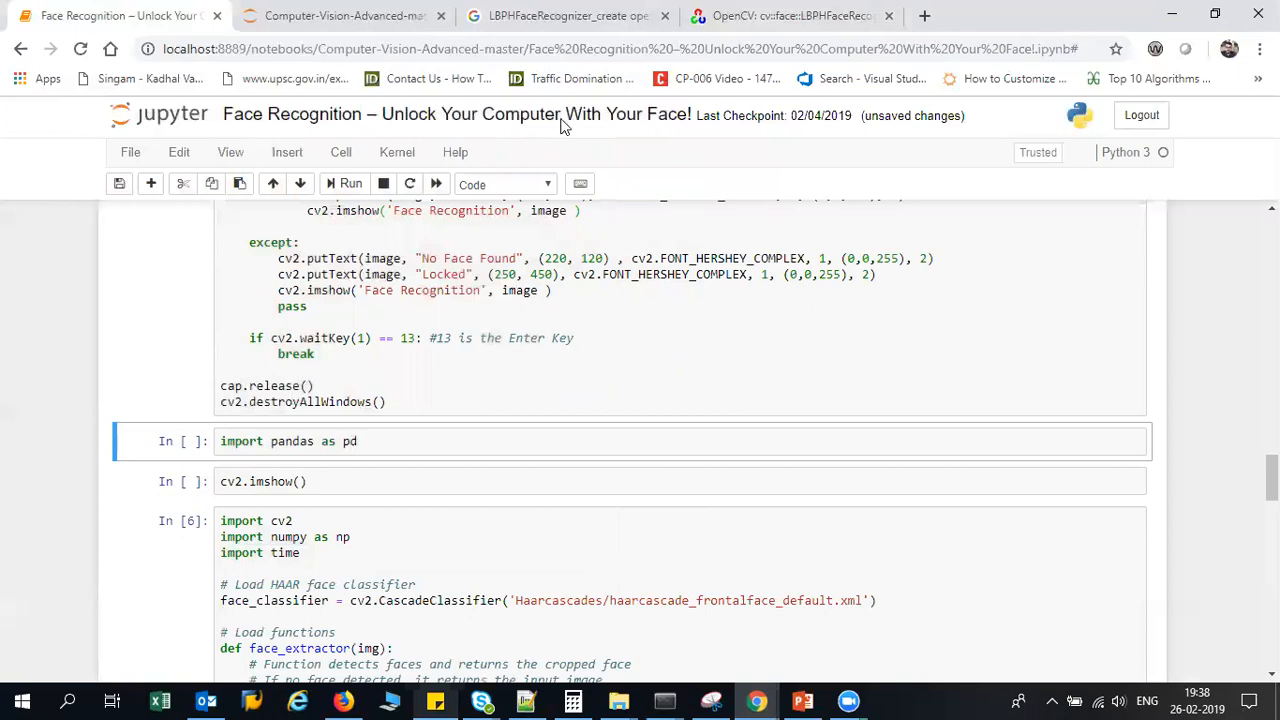
mouse_move(722, 79)
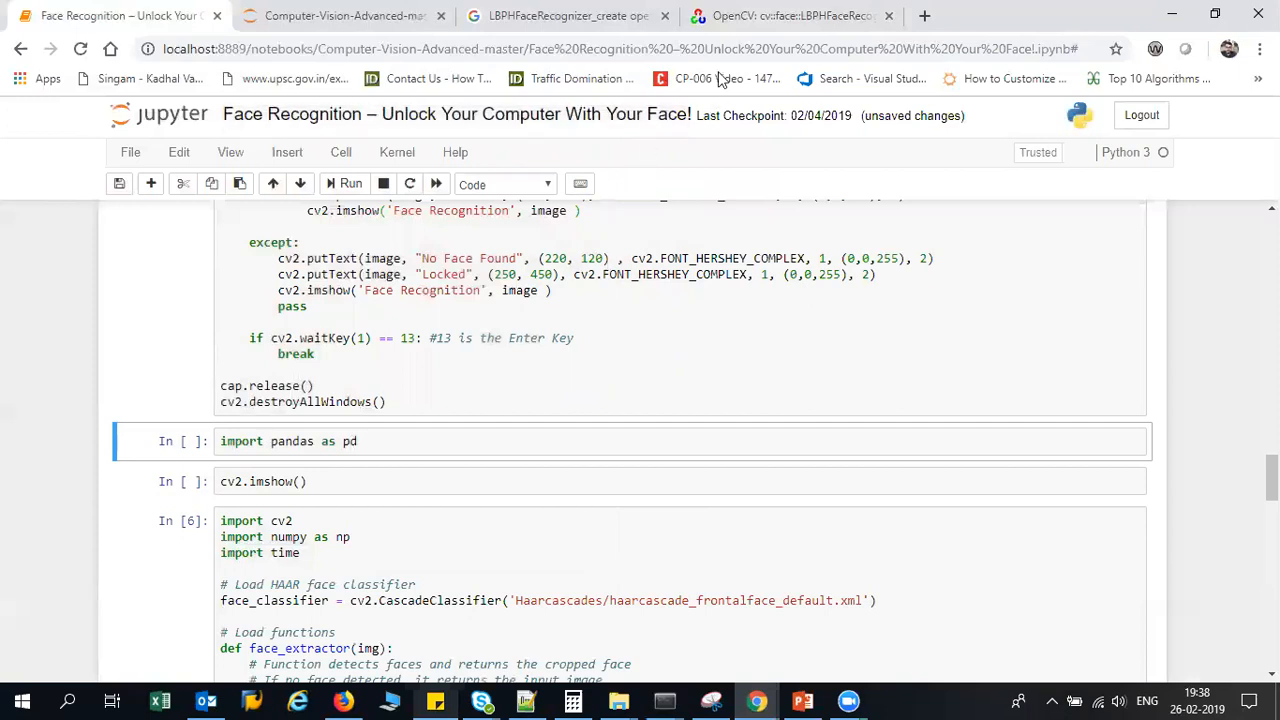